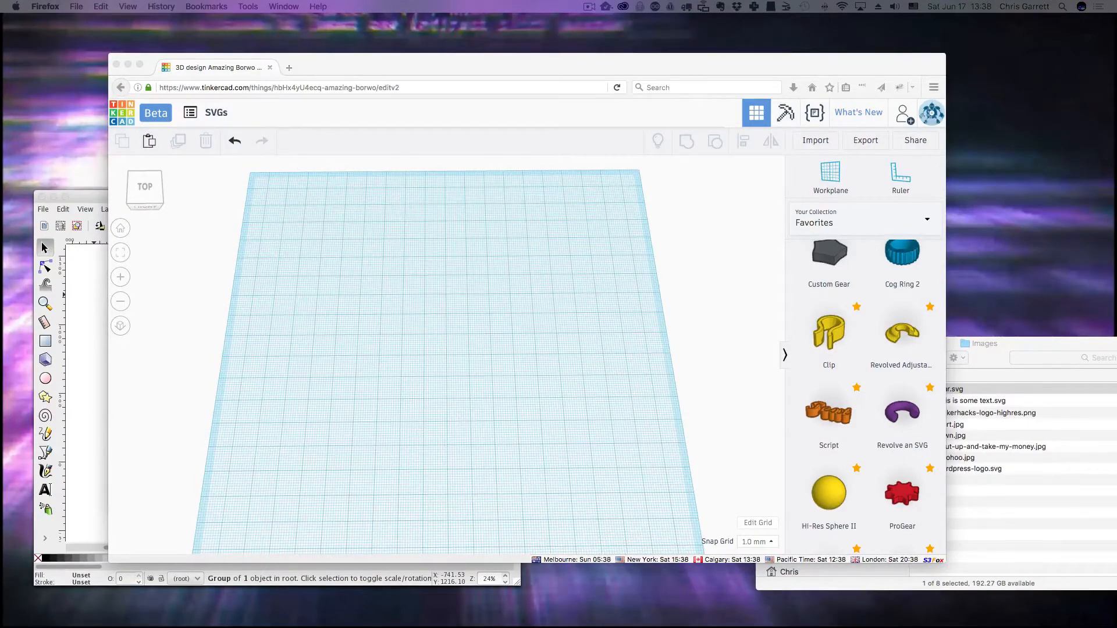
mouse_move(570, 412)
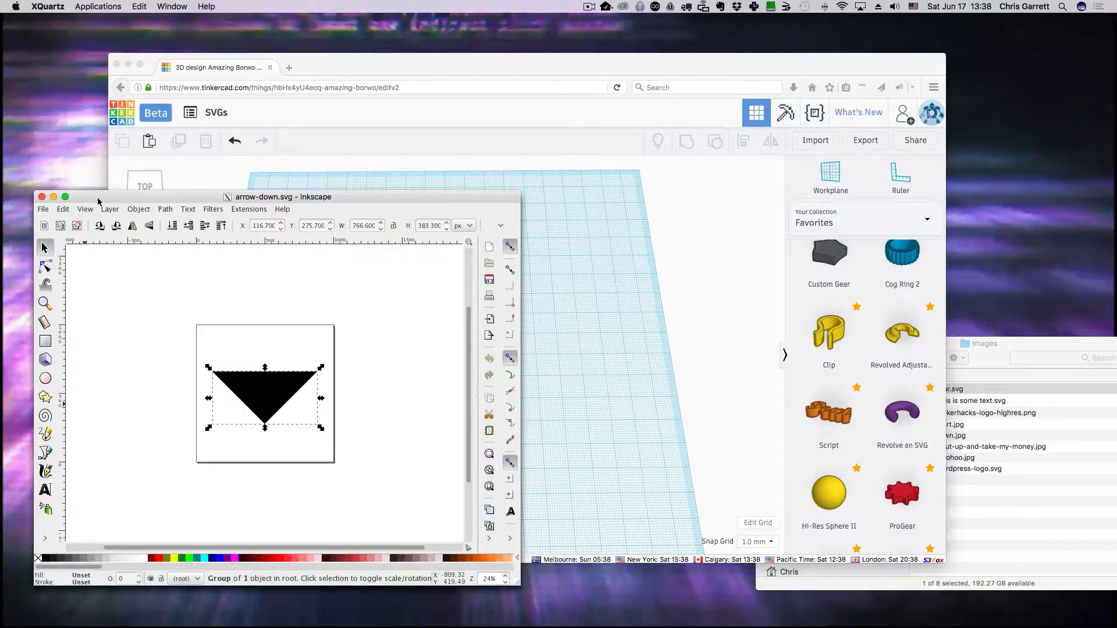
mouse_move(339, 200)
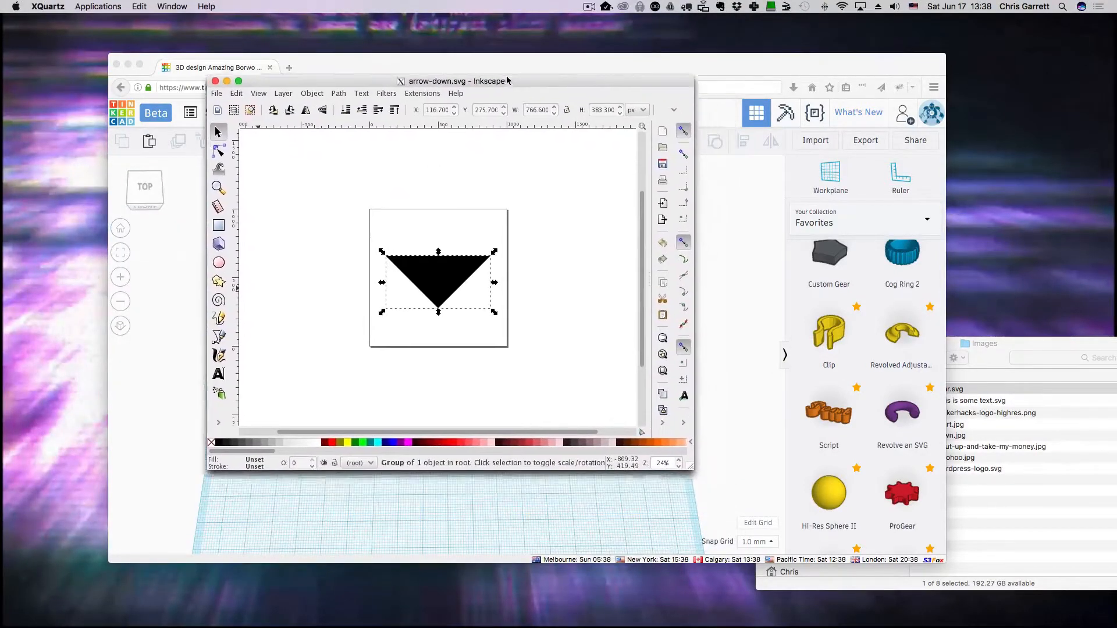
Move the arrow-down.svg Inkscape window over the browser and browse the Object, Layer and Path menus.
drag(456, 81, 412, 55)
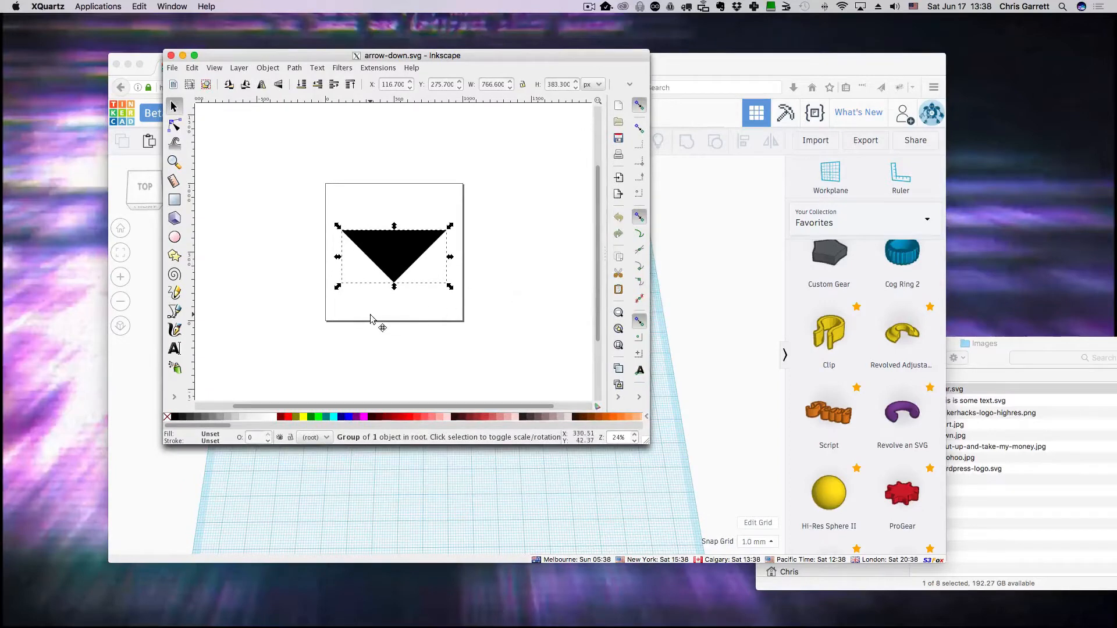
mouse_move(374, 321)
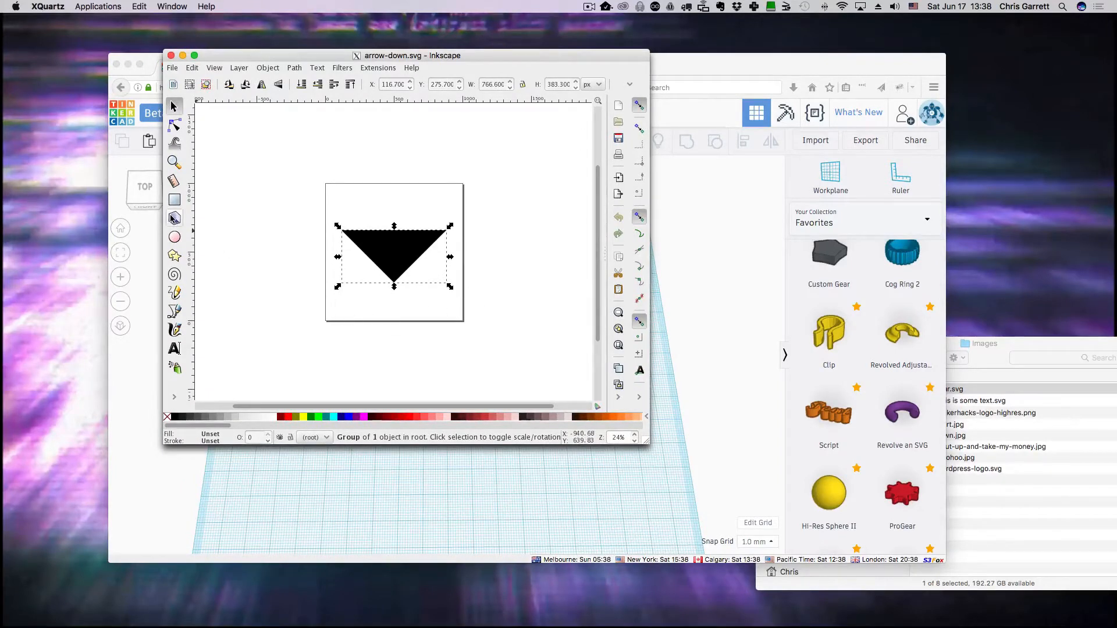
mouse_move(175, 274)
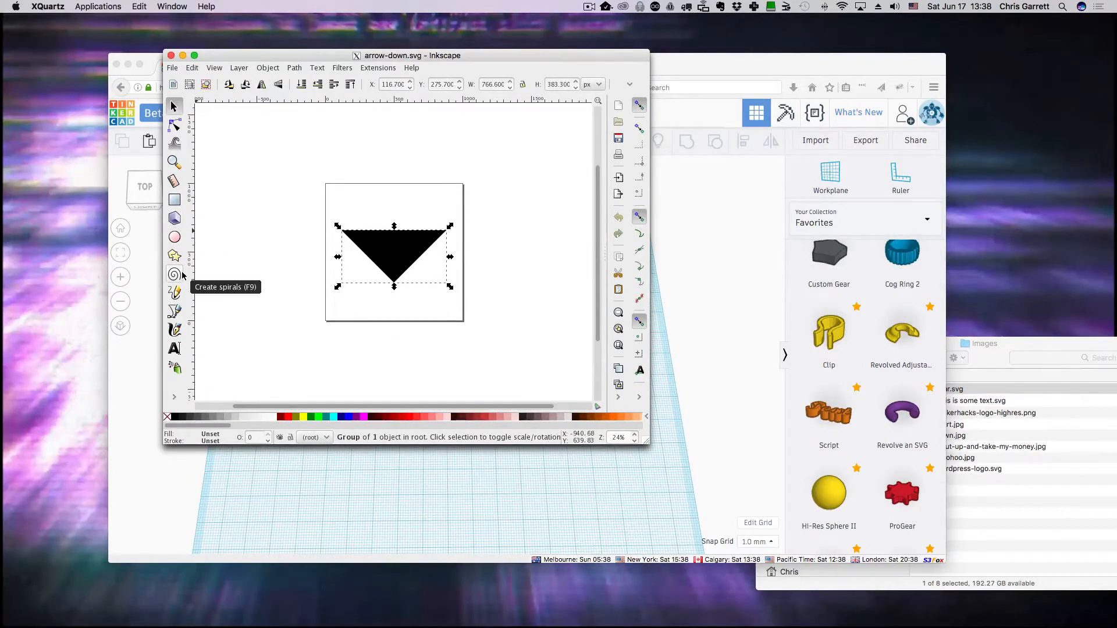
click(267, 67)
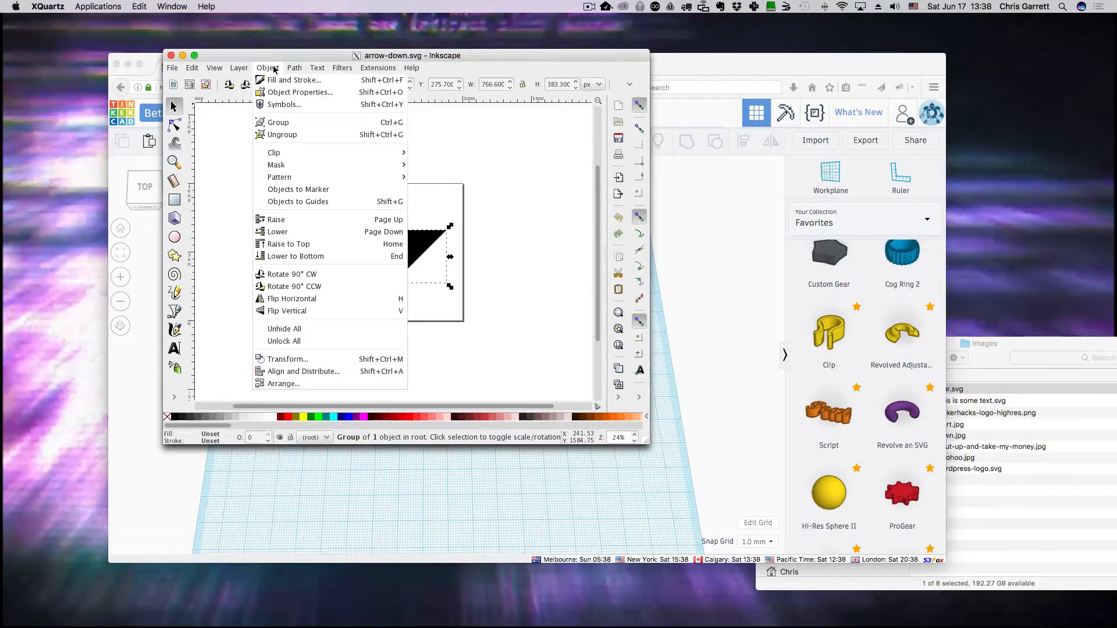
click(238, 67)
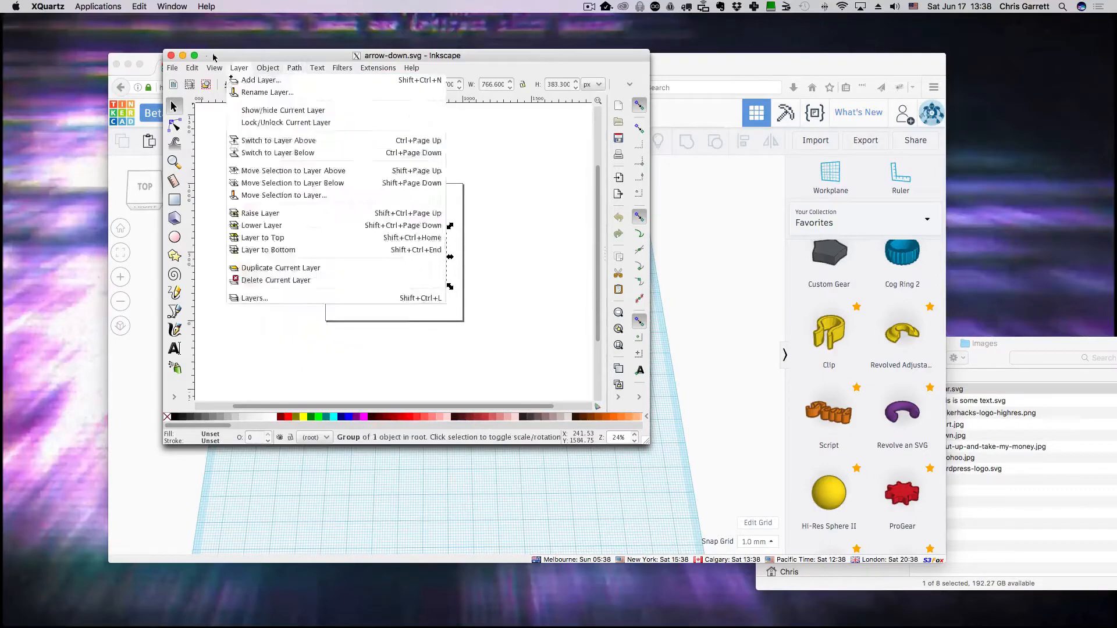
click(295, 67)
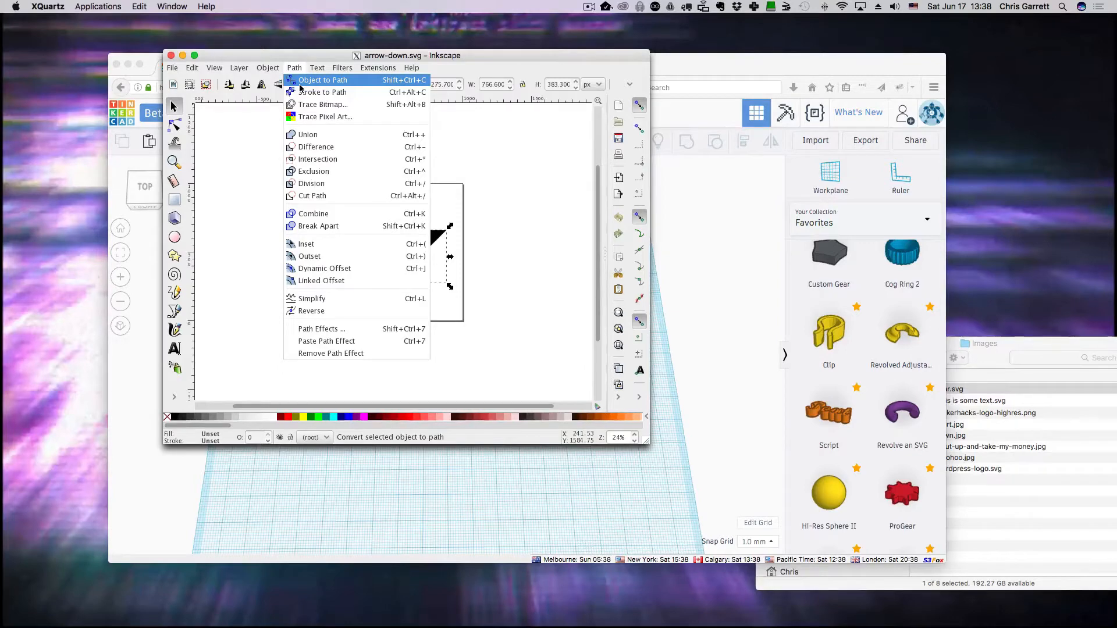
click(322, 79)
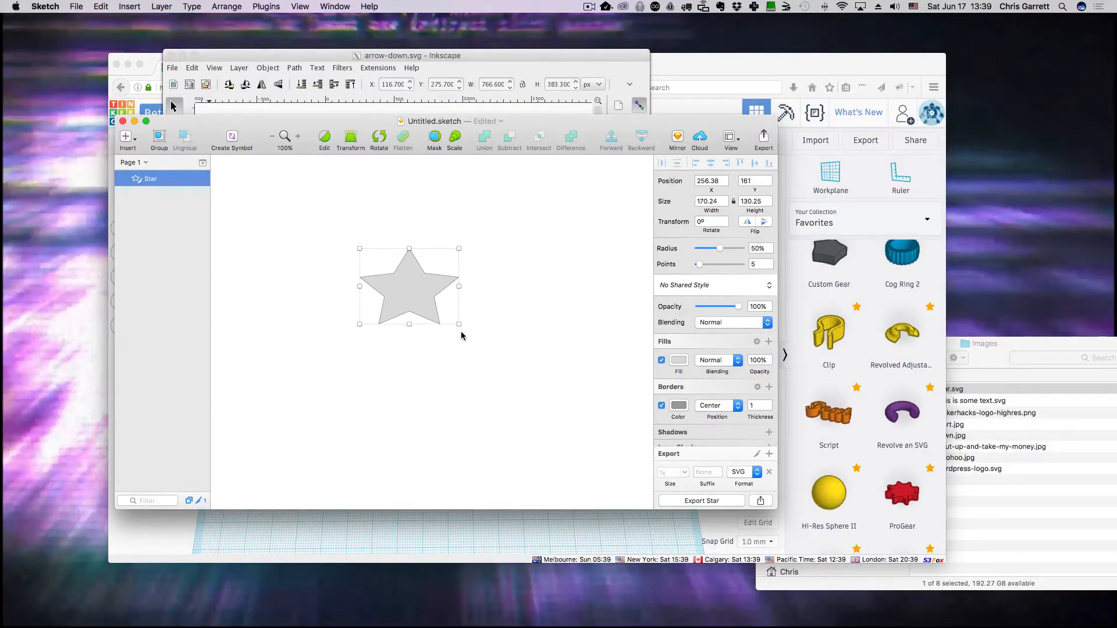
mouse_move(409, 232)
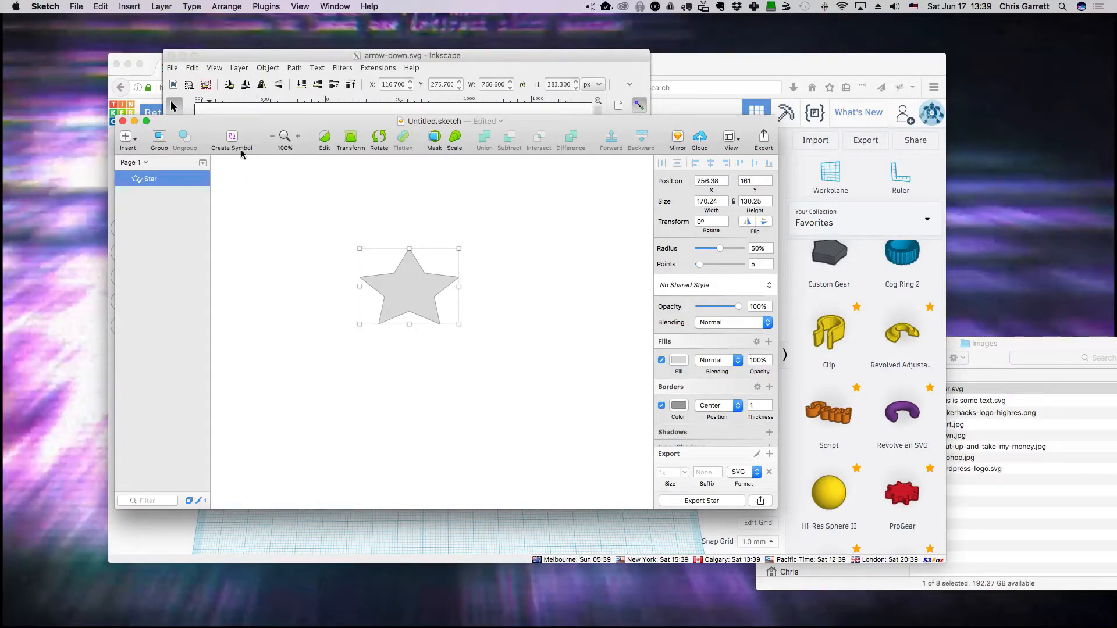
mouse_move(358, 150)
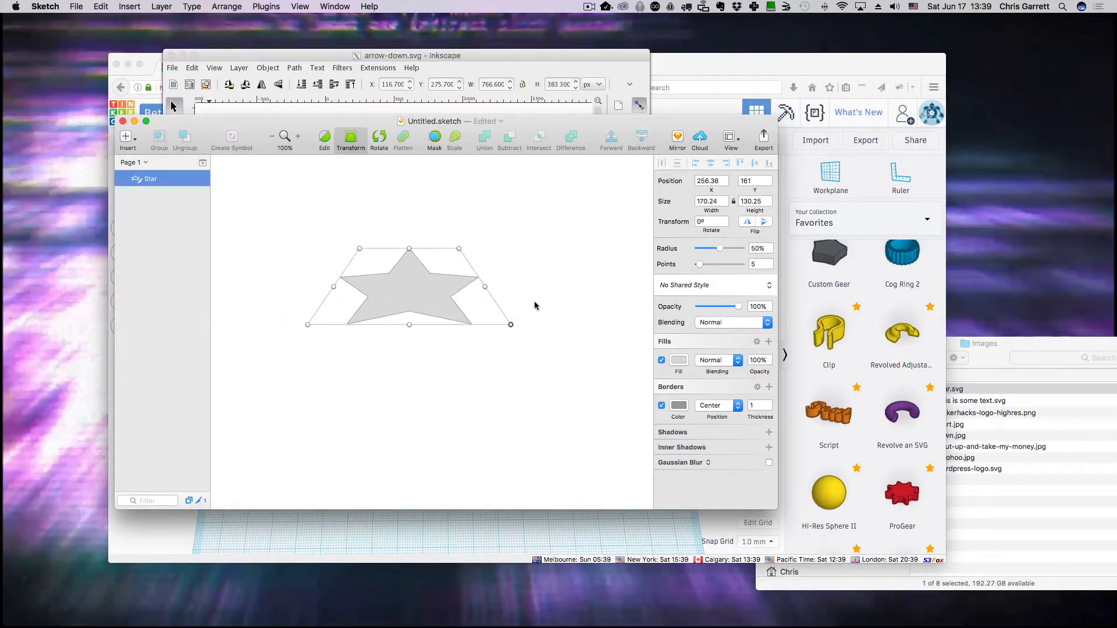
mouse_move(330, 122)
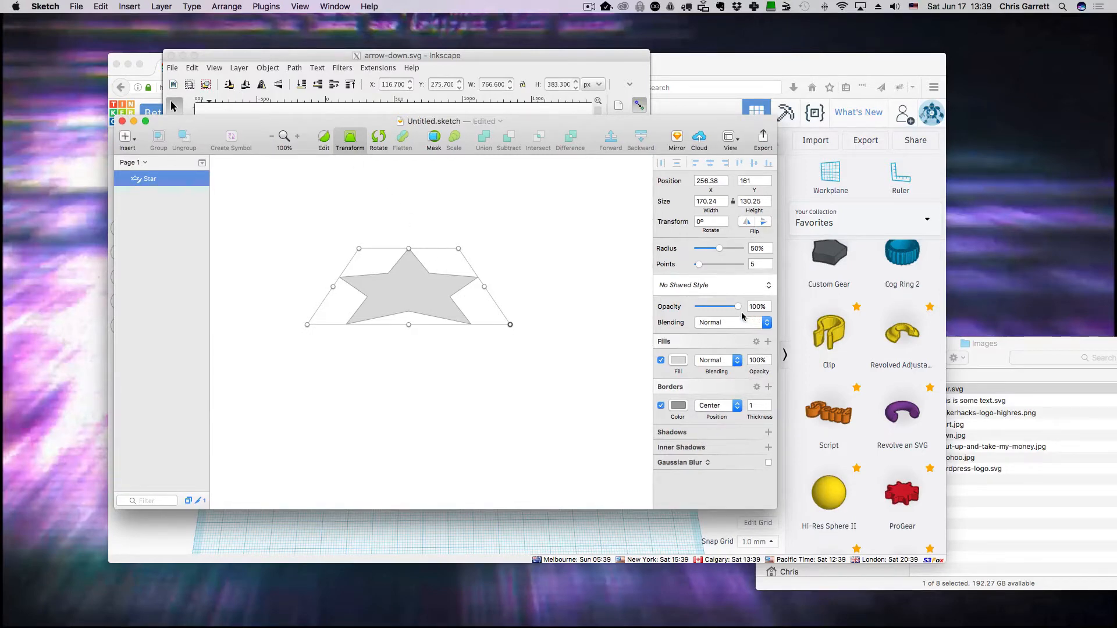
Add the text 'Word' below the star, convert it to outlines and group it with the star.
click(768, 454)
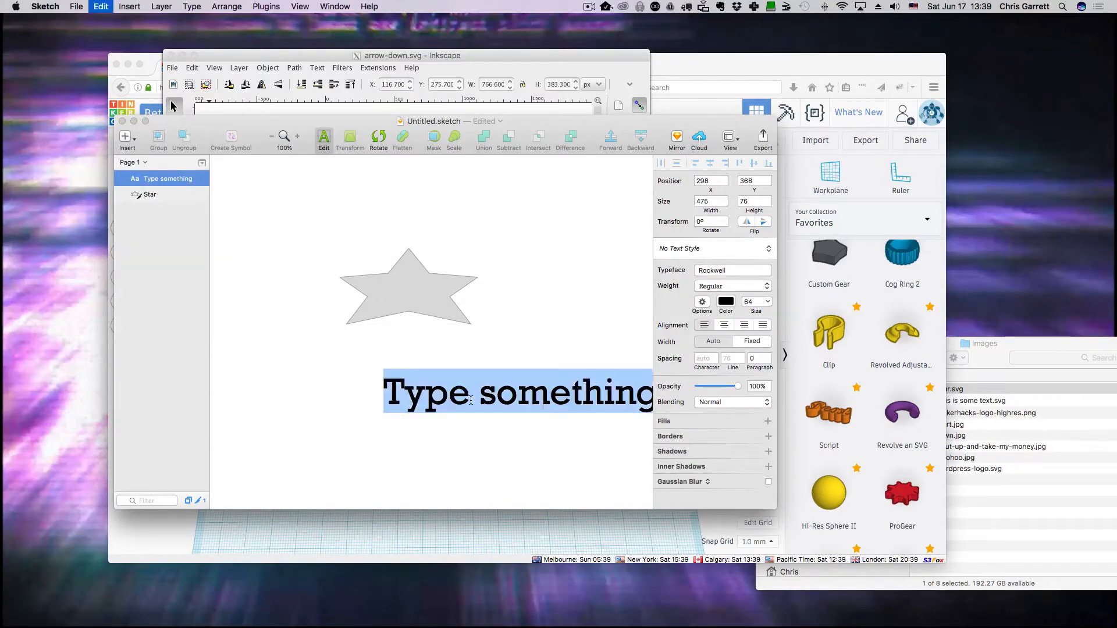
text(Word)
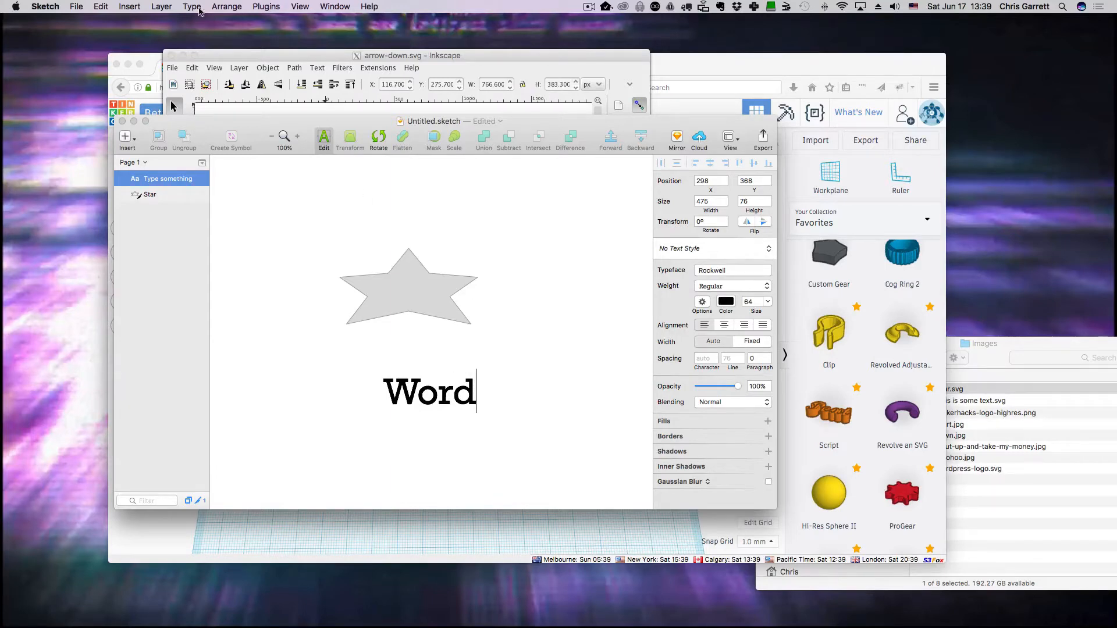
click(161, 7)
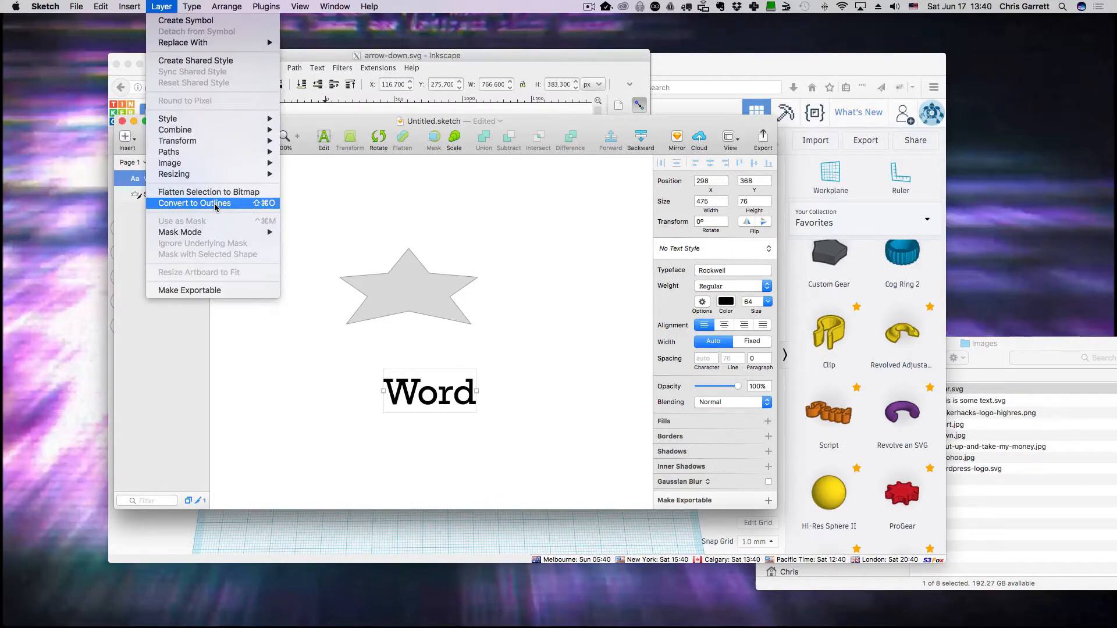
mouse_move(490, 433)
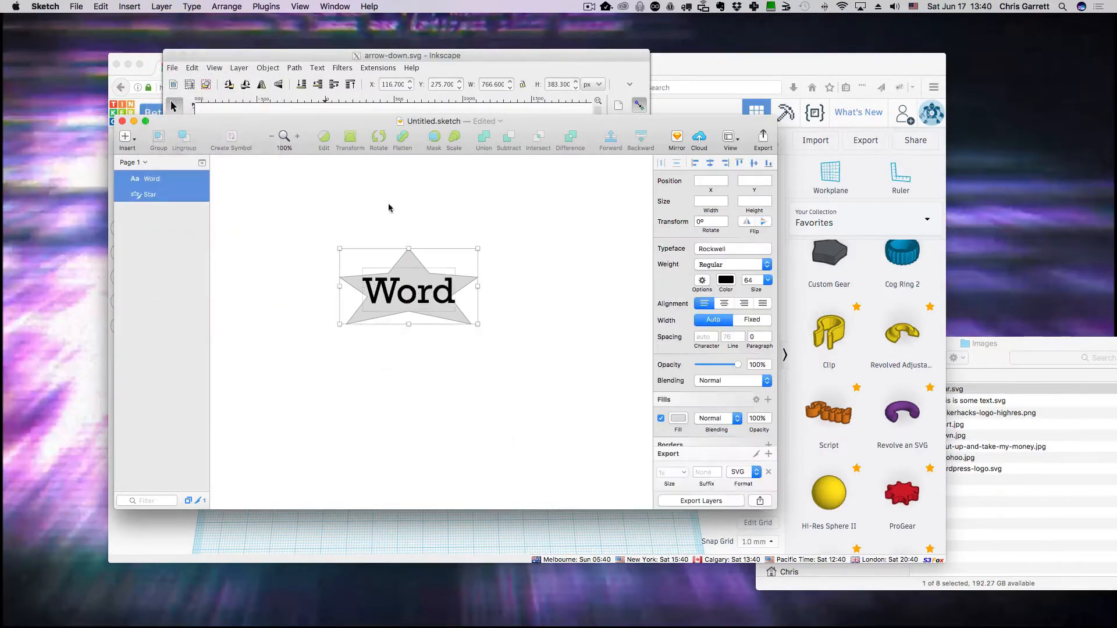
click(157, 139)
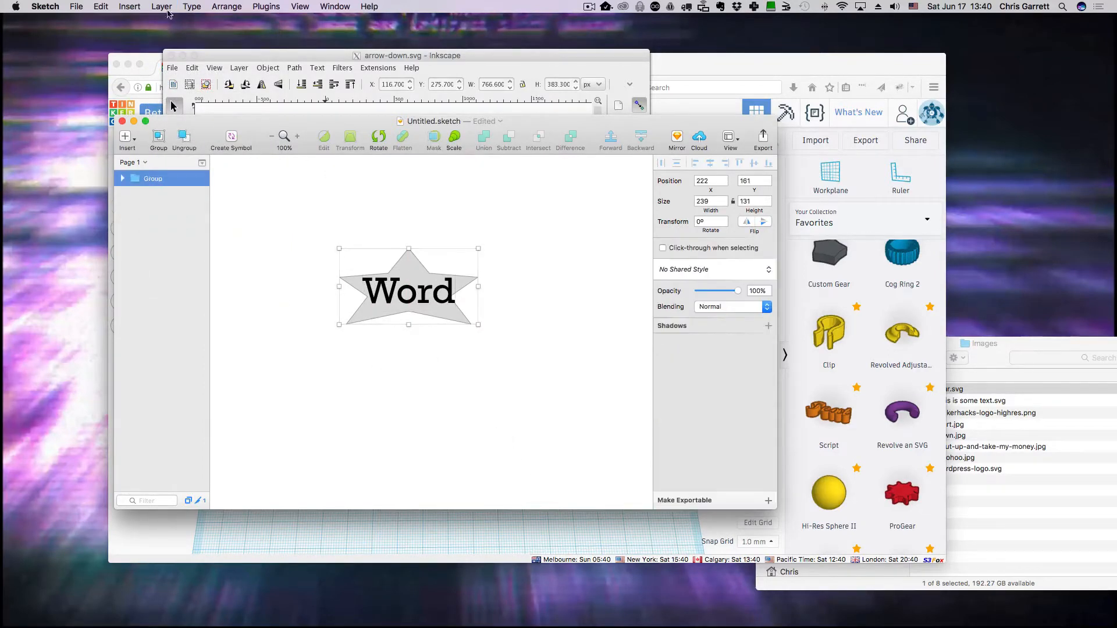
click(161, 6)
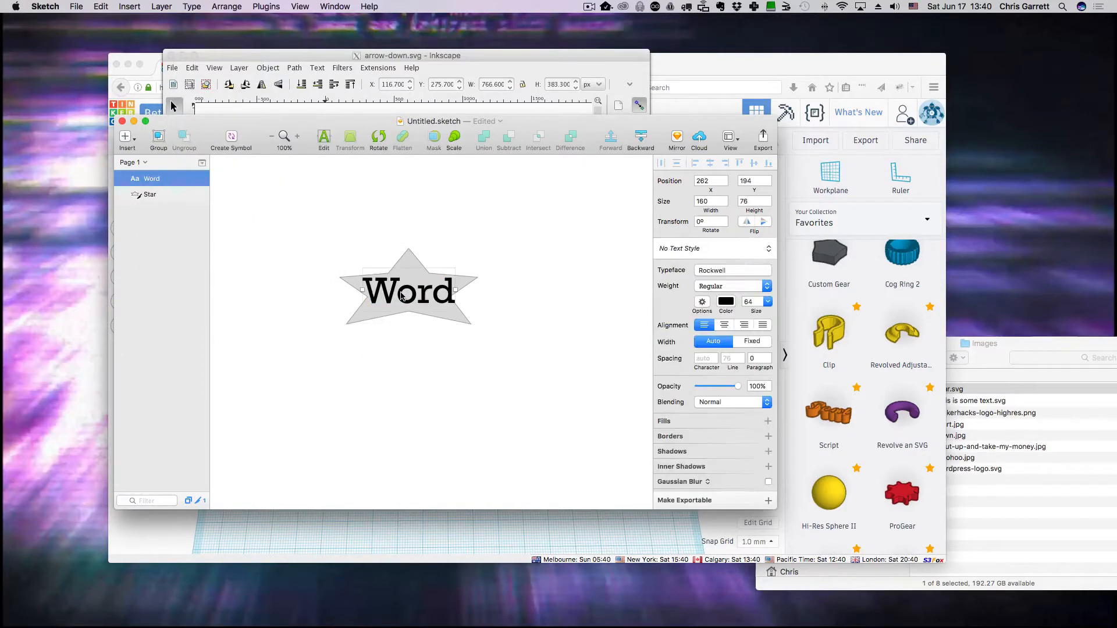
Export the group in SVG format as Group.svg into the Images folder.
click(149, 194)
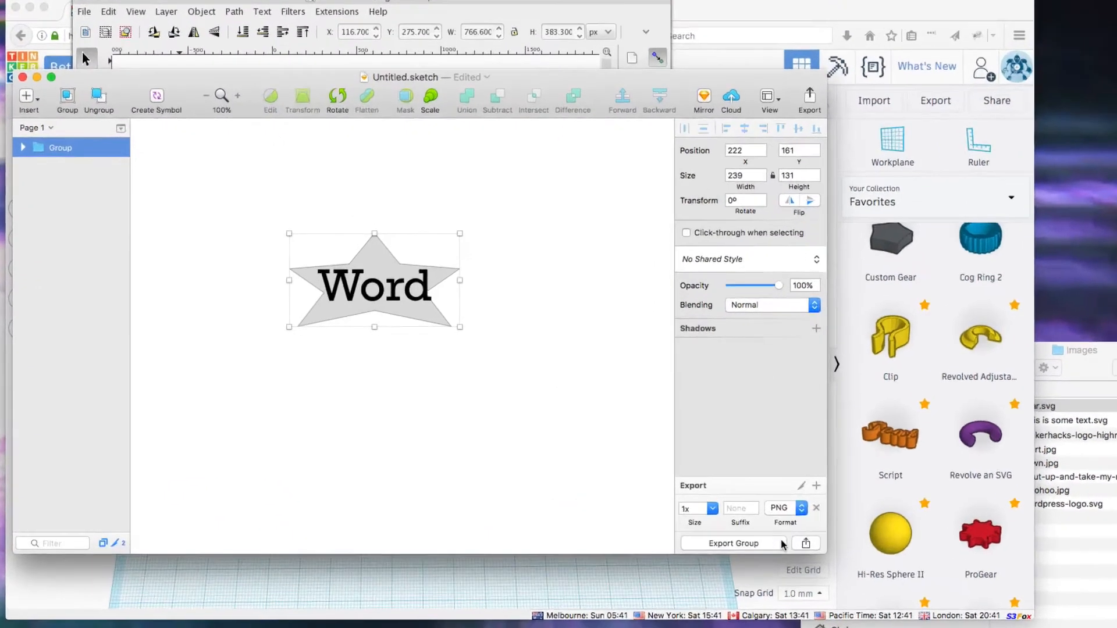
click(783, 507)
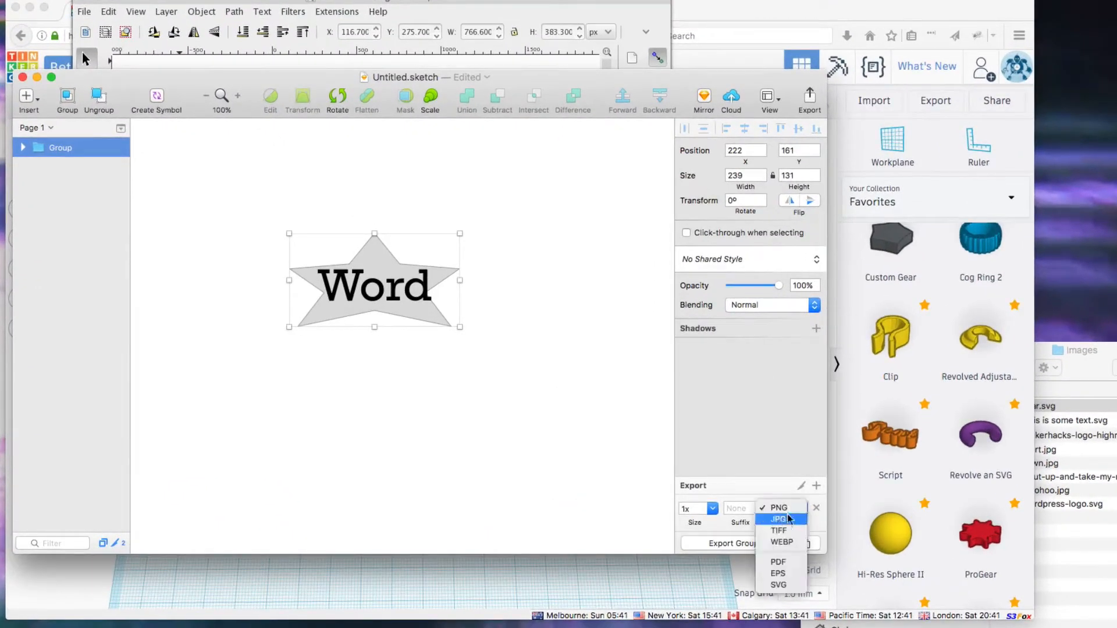
click(778, 584)
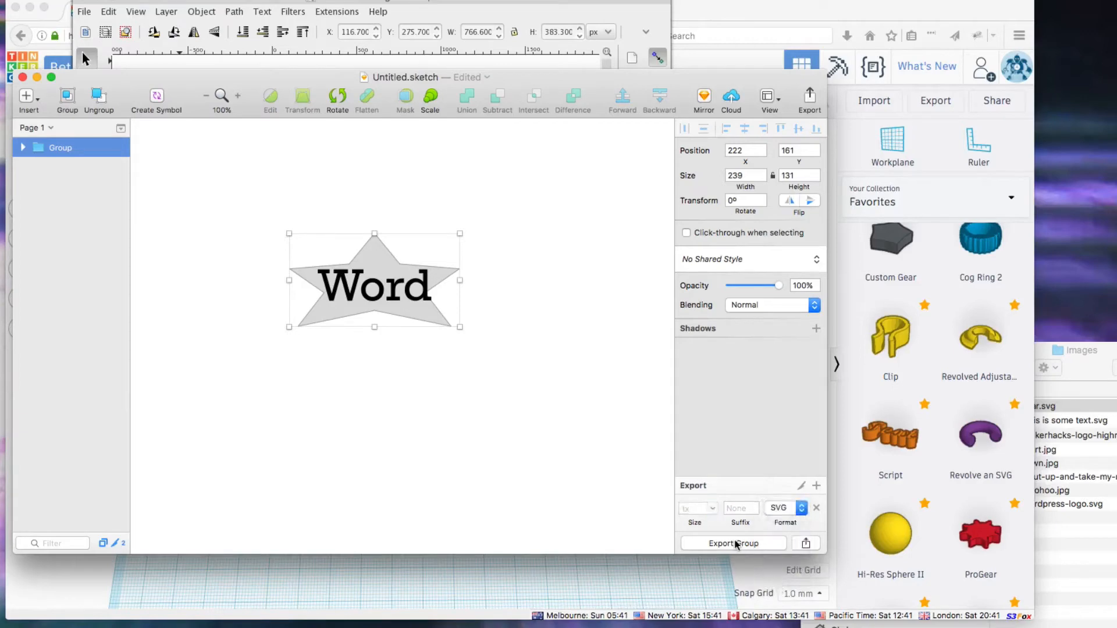
click(726, 543)
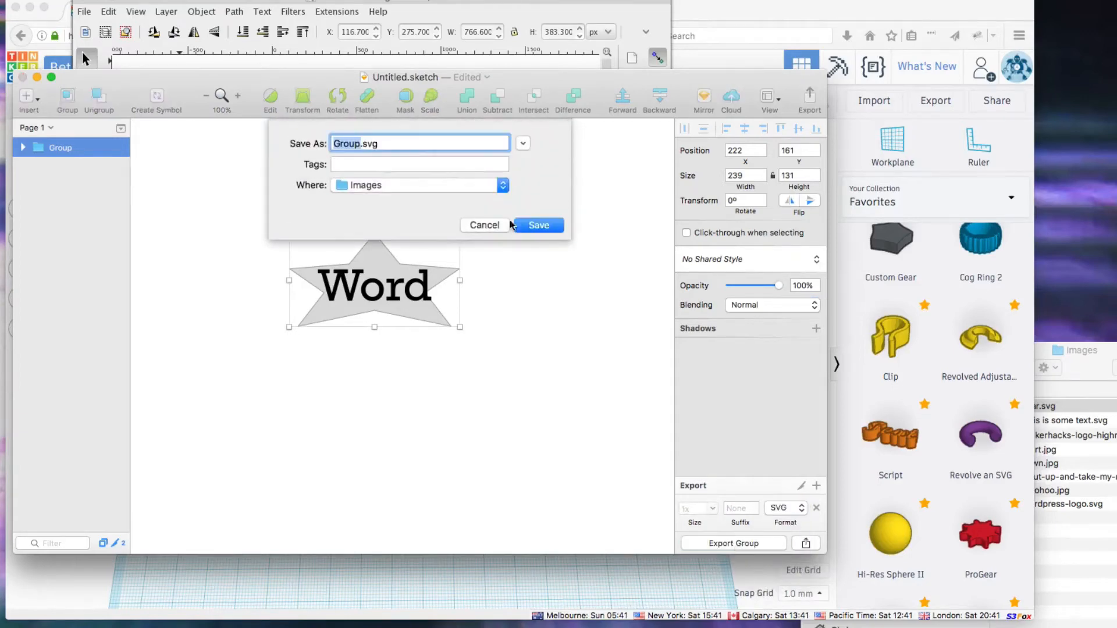
click(539, 225)
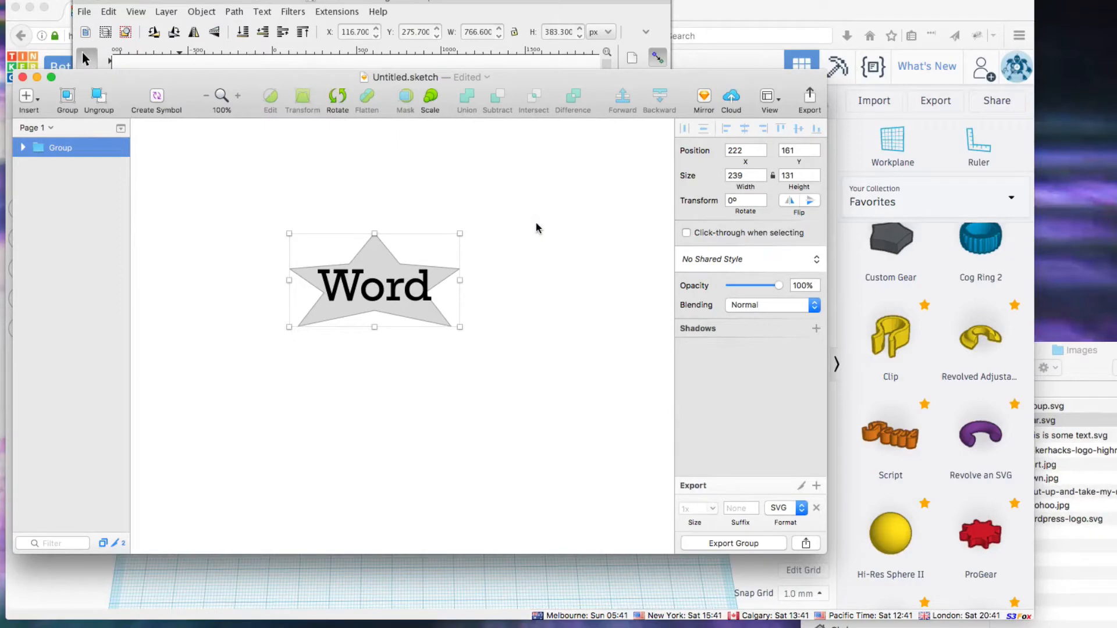
mouse_move(662, 9)
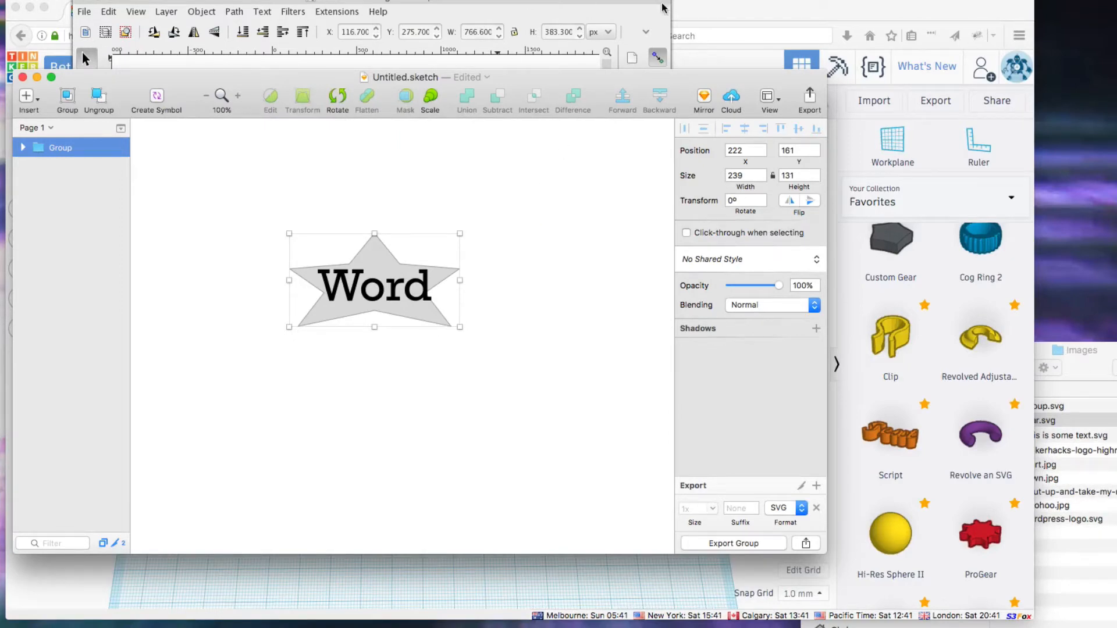
mouse_move(84, 58)
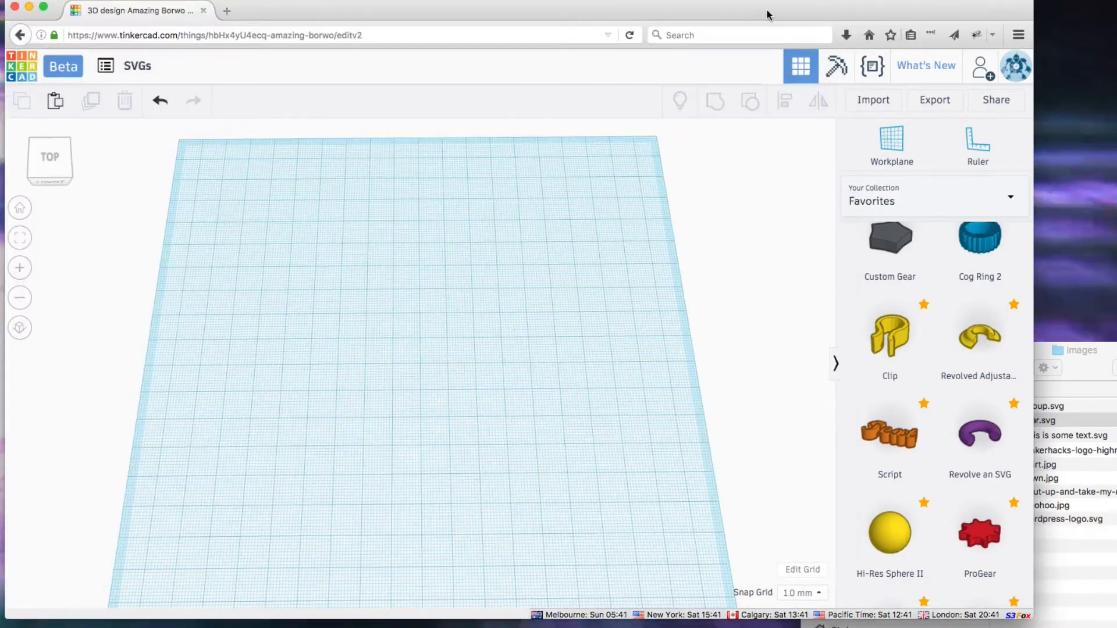
mouse_move(876, 114)
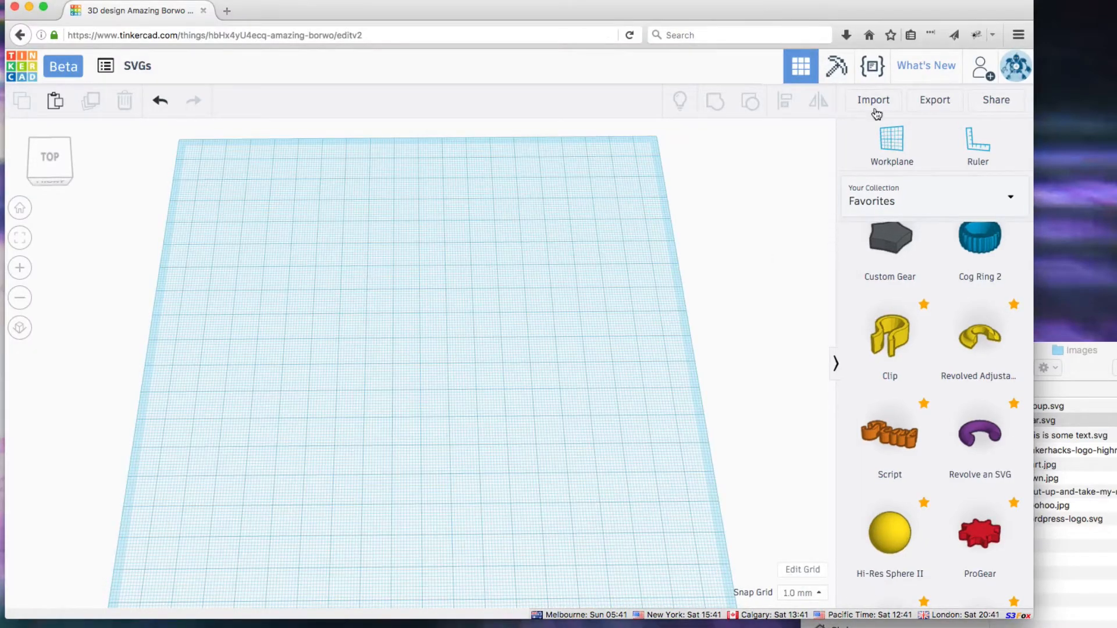
Import Star.svg at 100% scale and select the imported star.
click(872, 100)
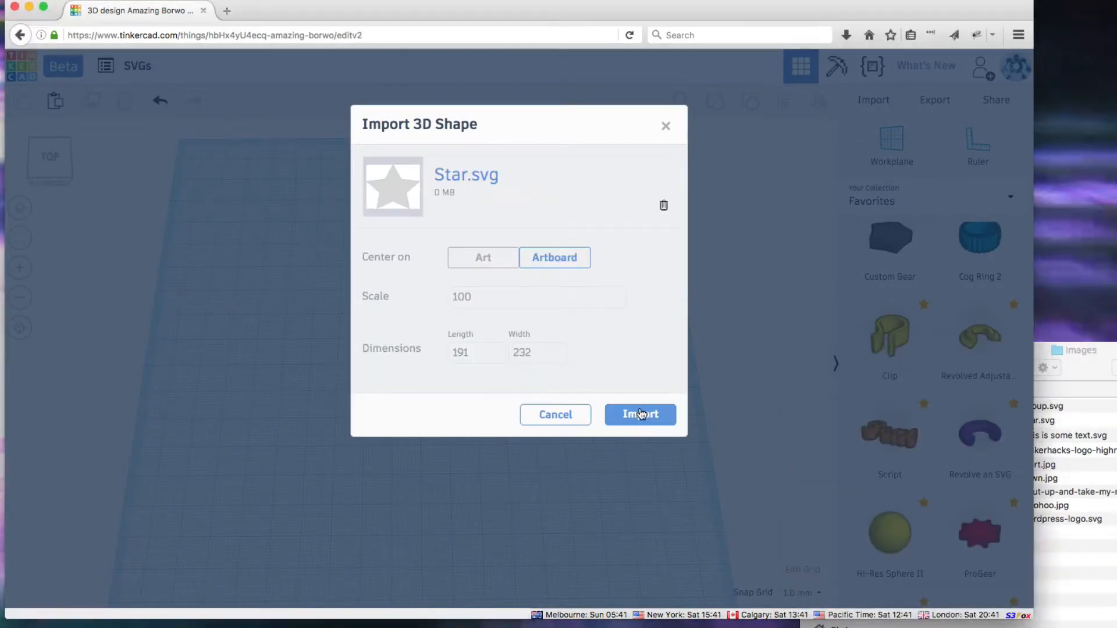
click(639, 414)
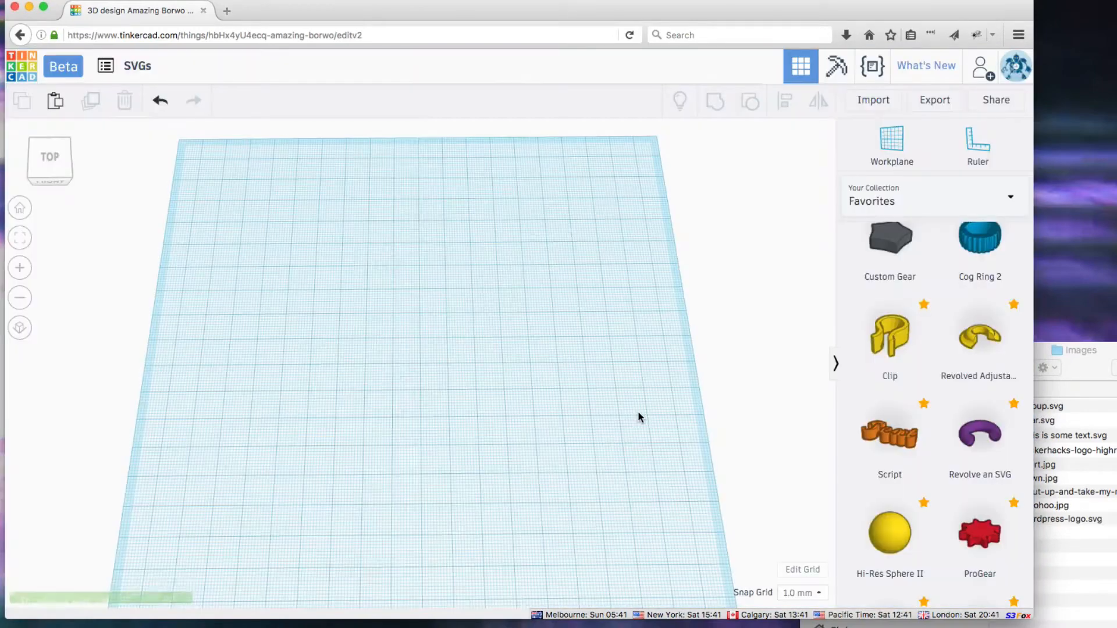
click(872, 99)
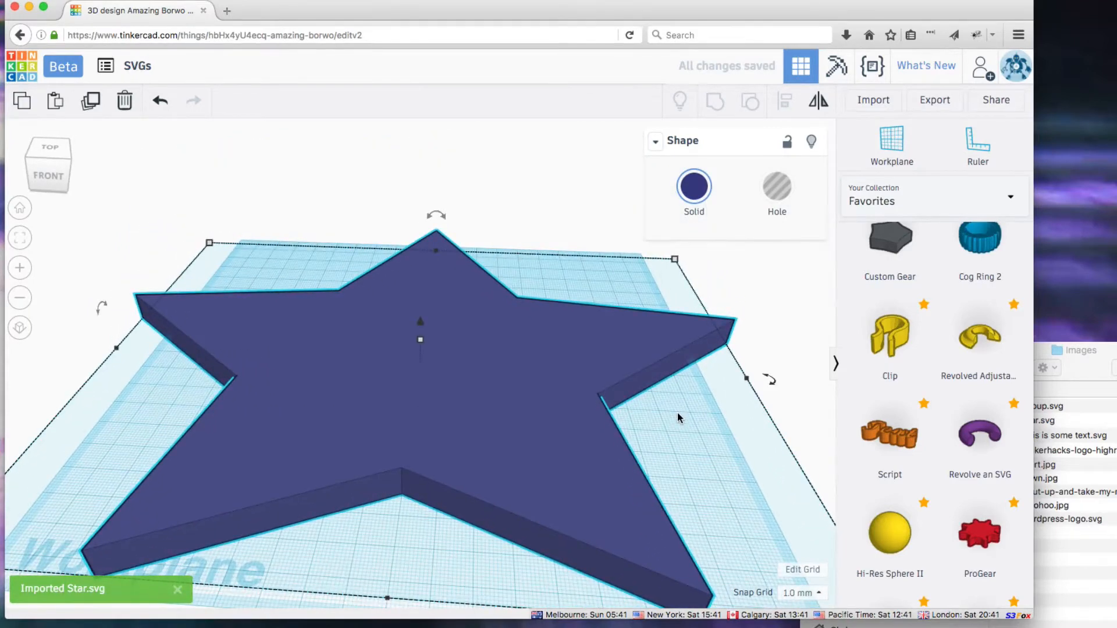
Re-import Star.svg with Scale set to 25, then deselect it.
click(872, 100)
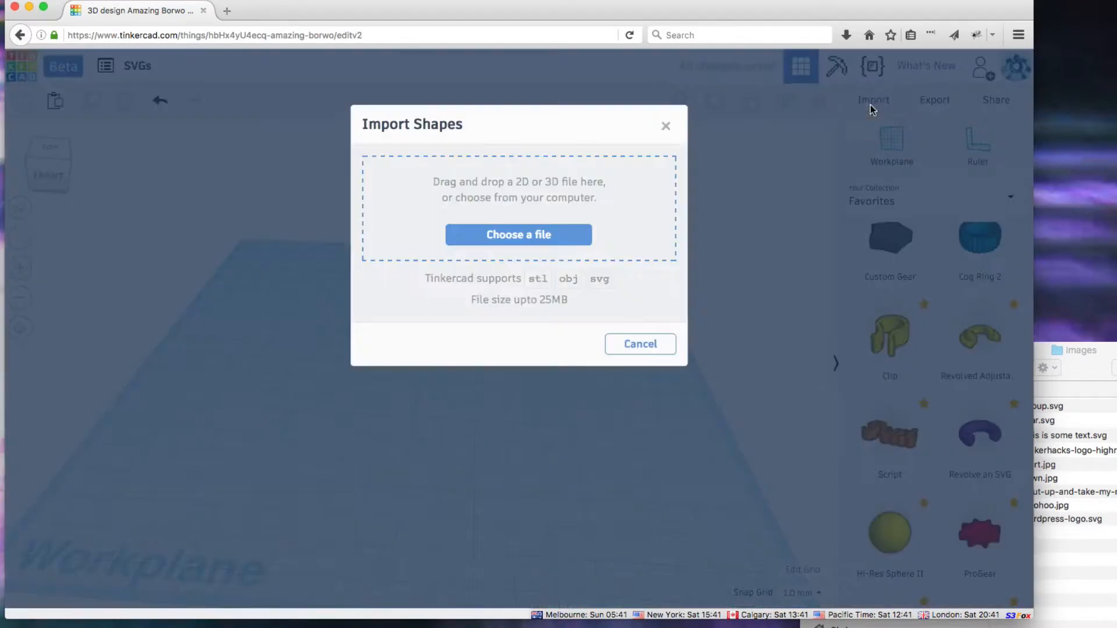
click(518, 235)
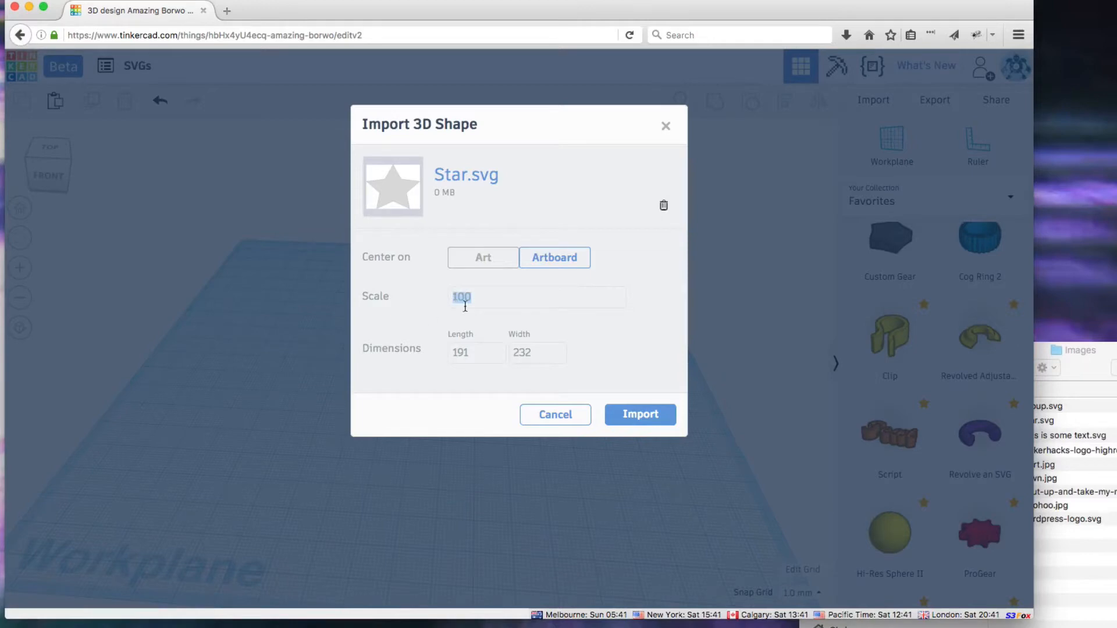
text(25)
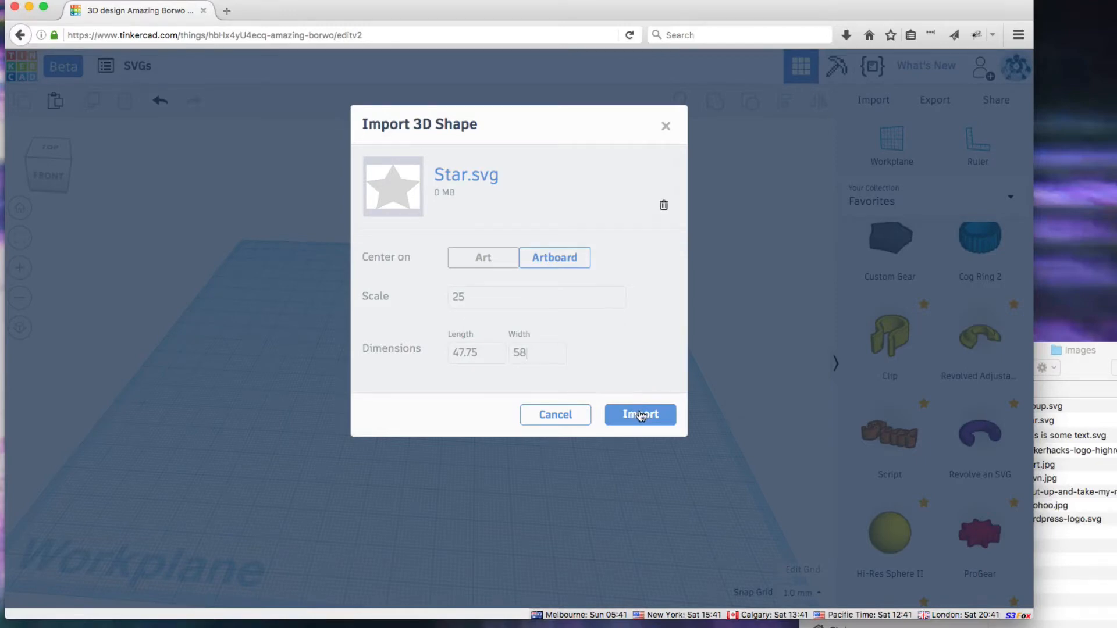
click(639, 415)
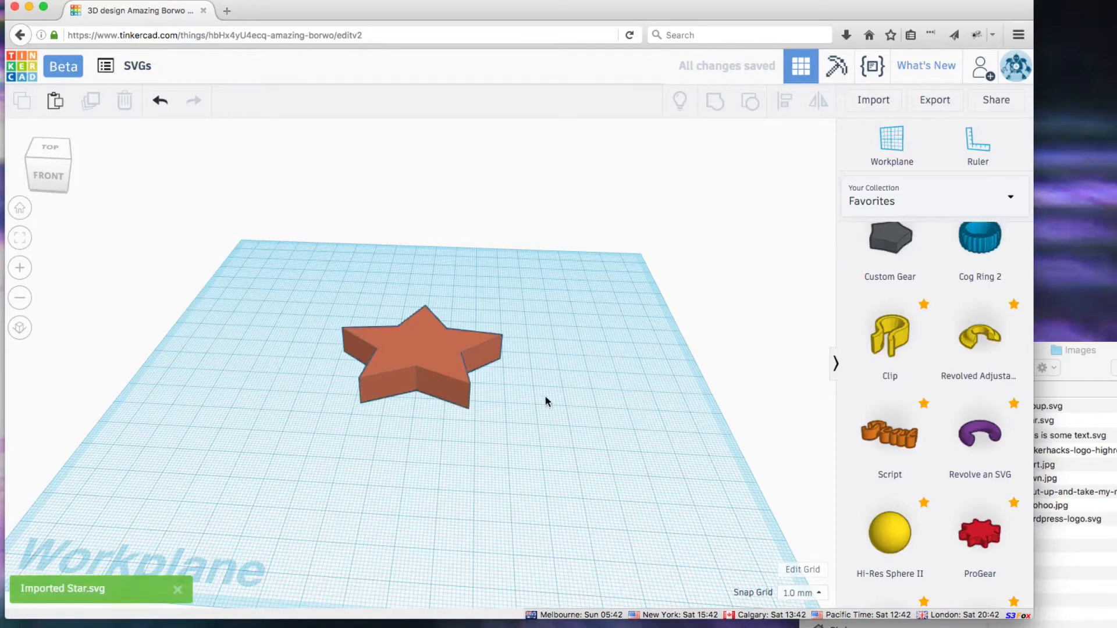
click(420, 356)
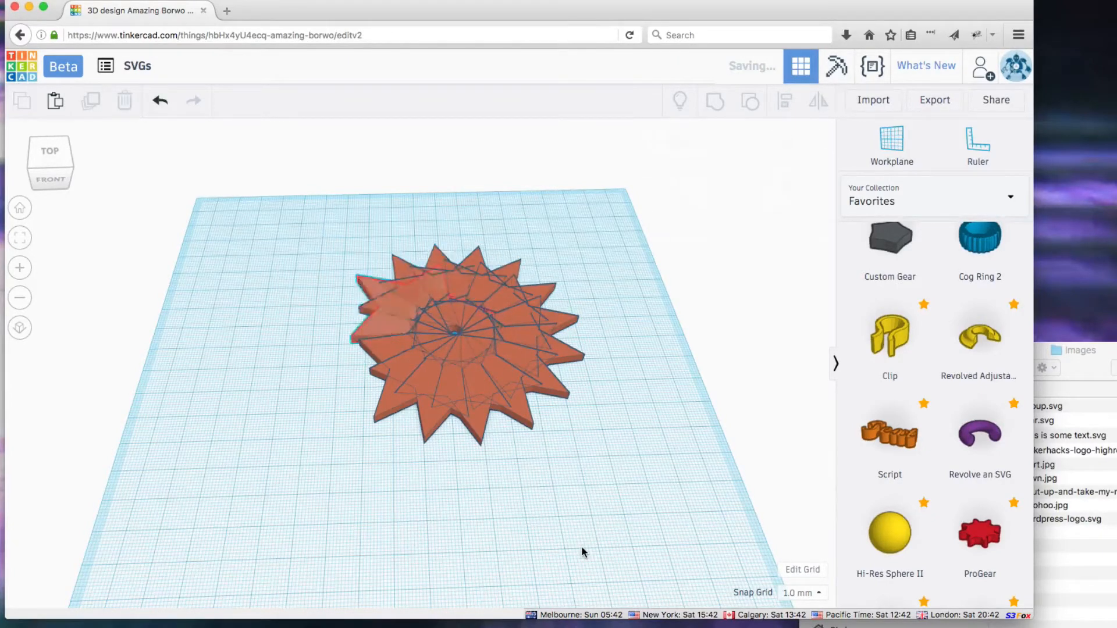
Delete the starburst shapes with the trash icon and reopen the Import window.
click(441, 335)
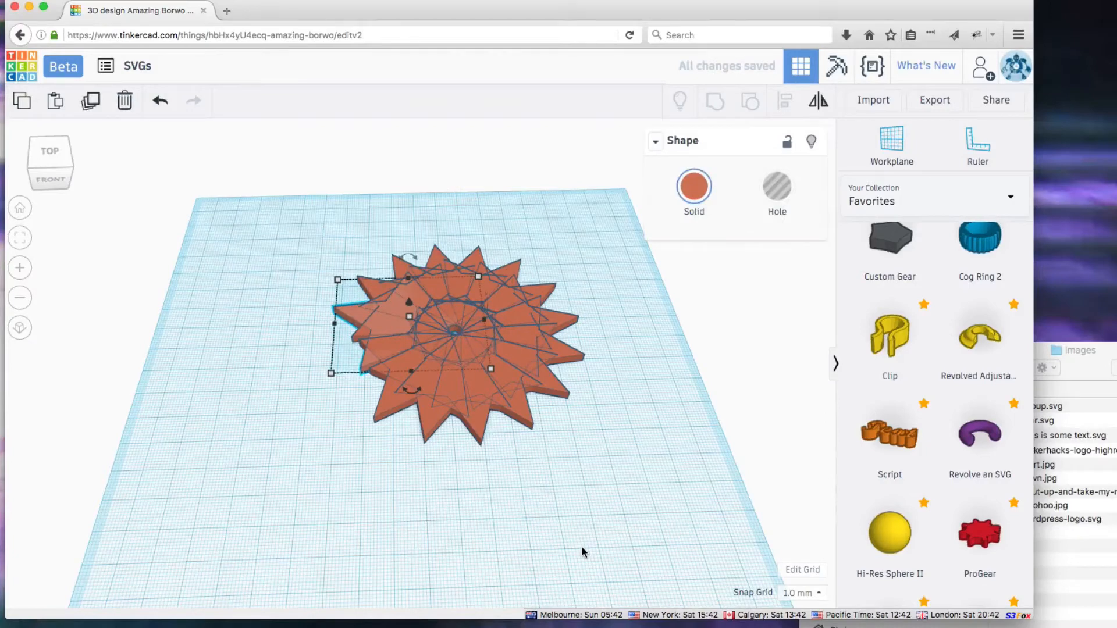
click(124, 99)
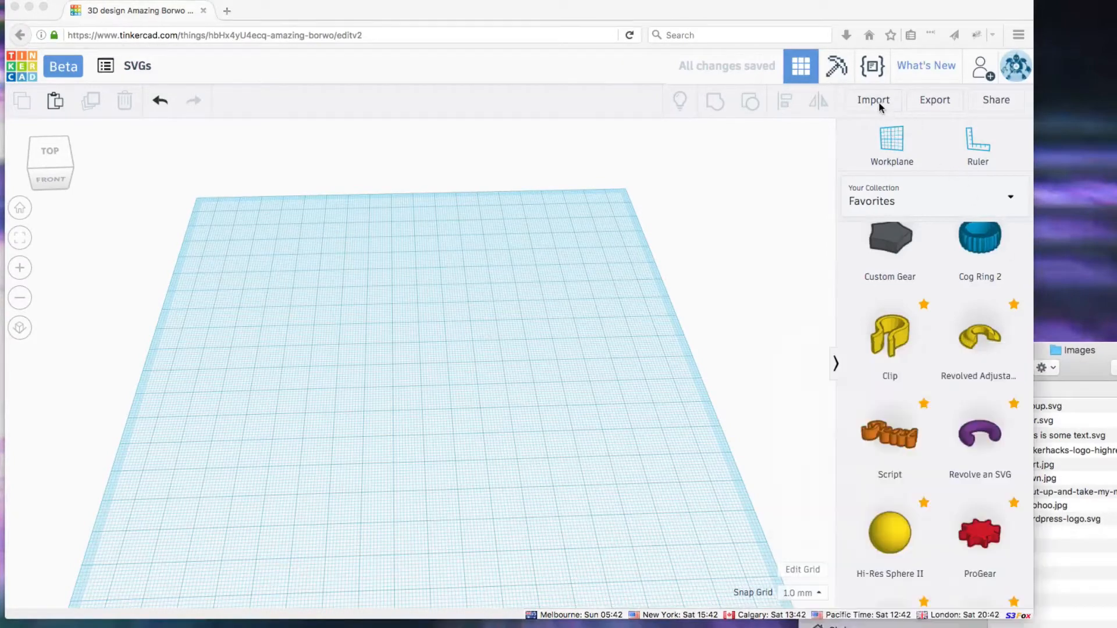
click(872, 100)
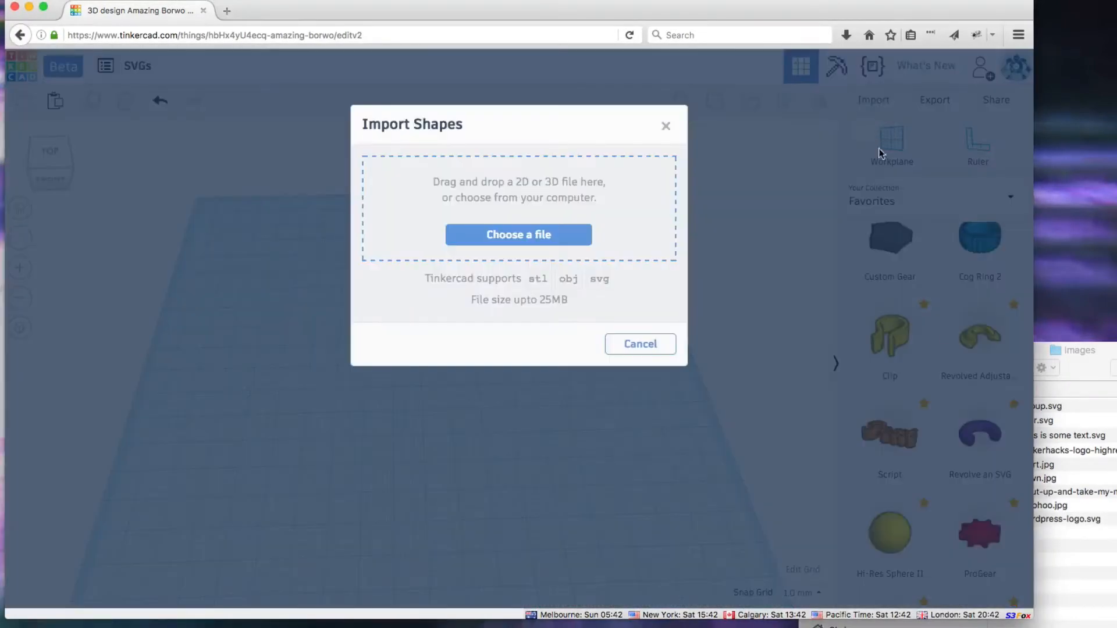
Import 'This is some text.svg' at full scale as extruded lettering.
click(518, 234)
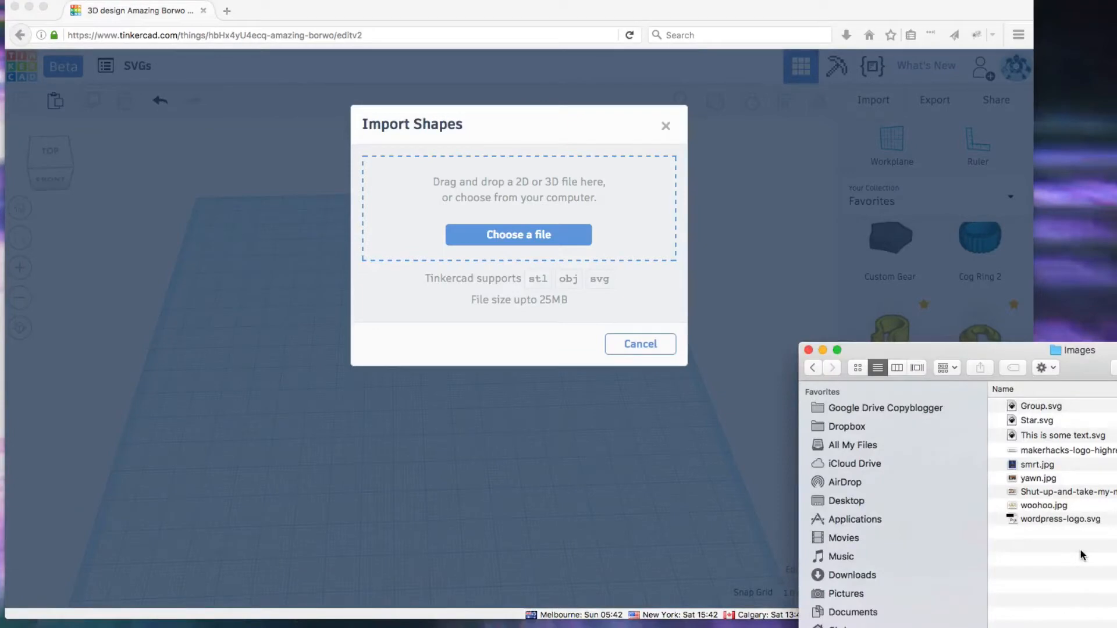
click(1061, 435)
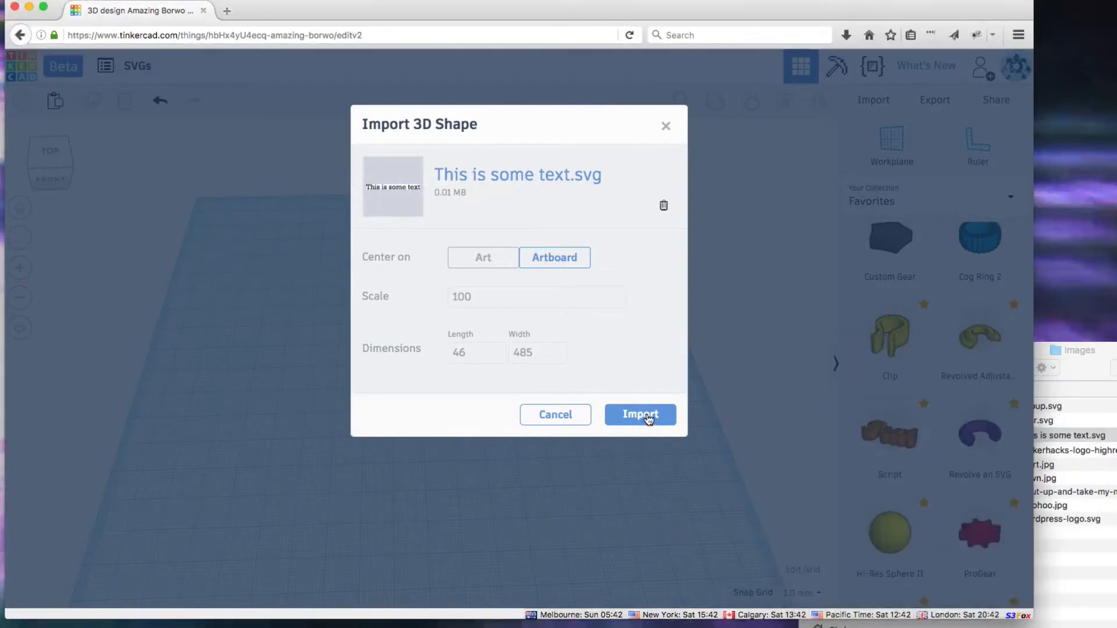
click(639, 414)
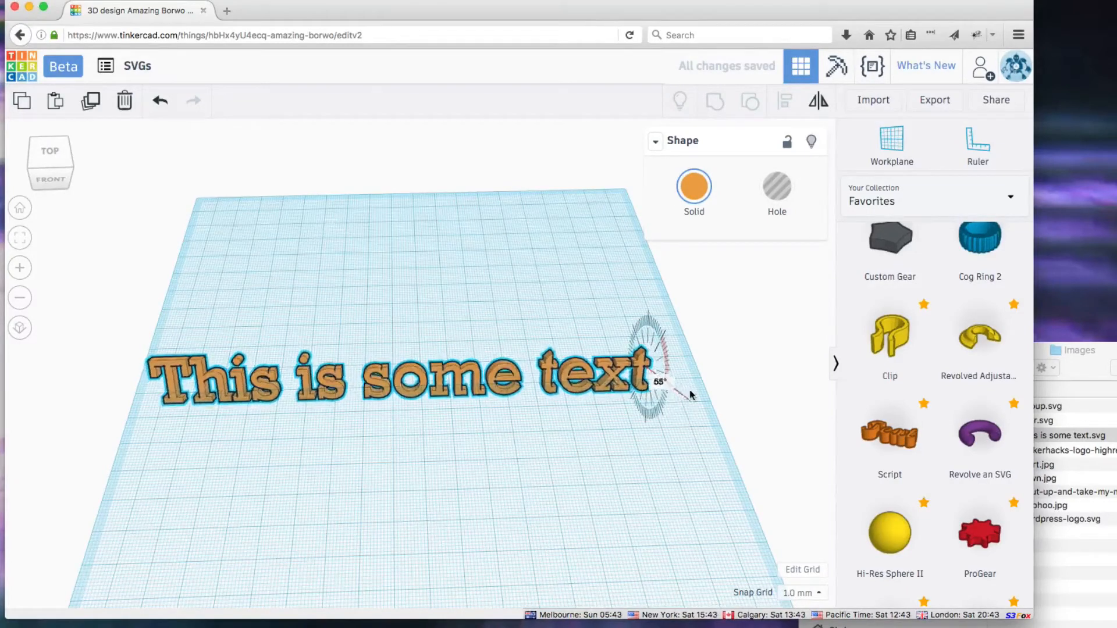
Delete the text, try a Revolve an SVG shape using Star.svg, then delete it.
click(124, 100)
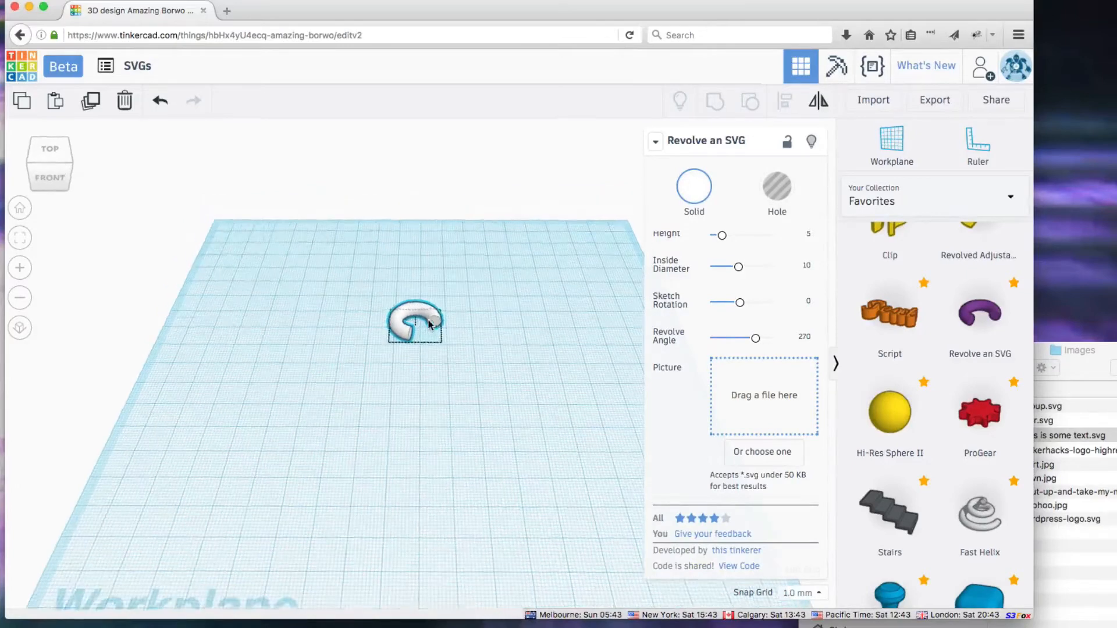
click(416, 322)
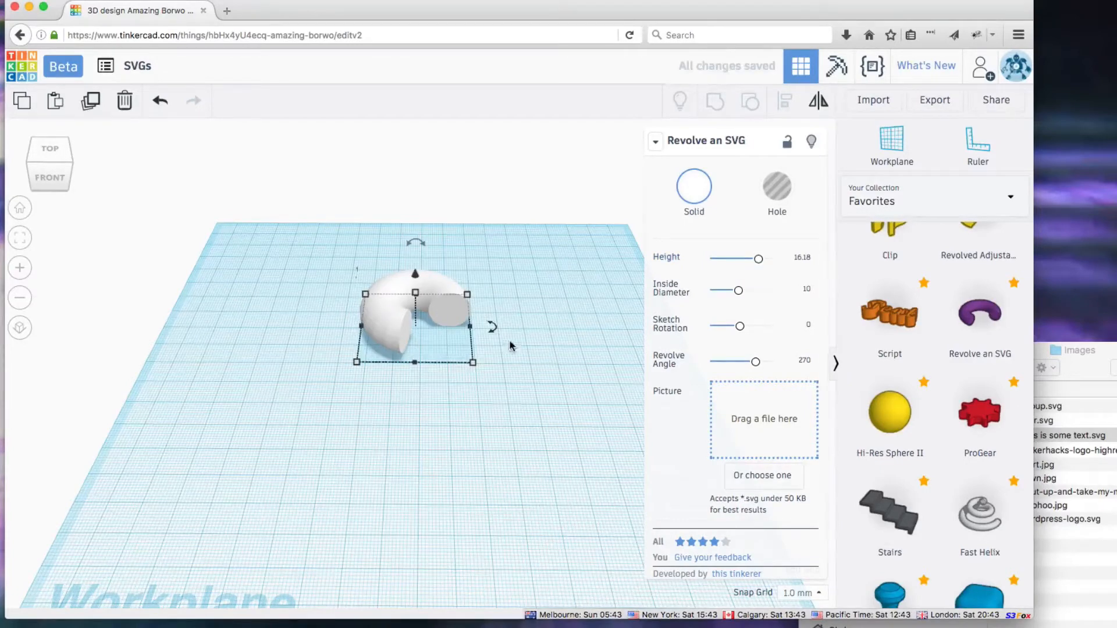
mouse_move(1076, 368)
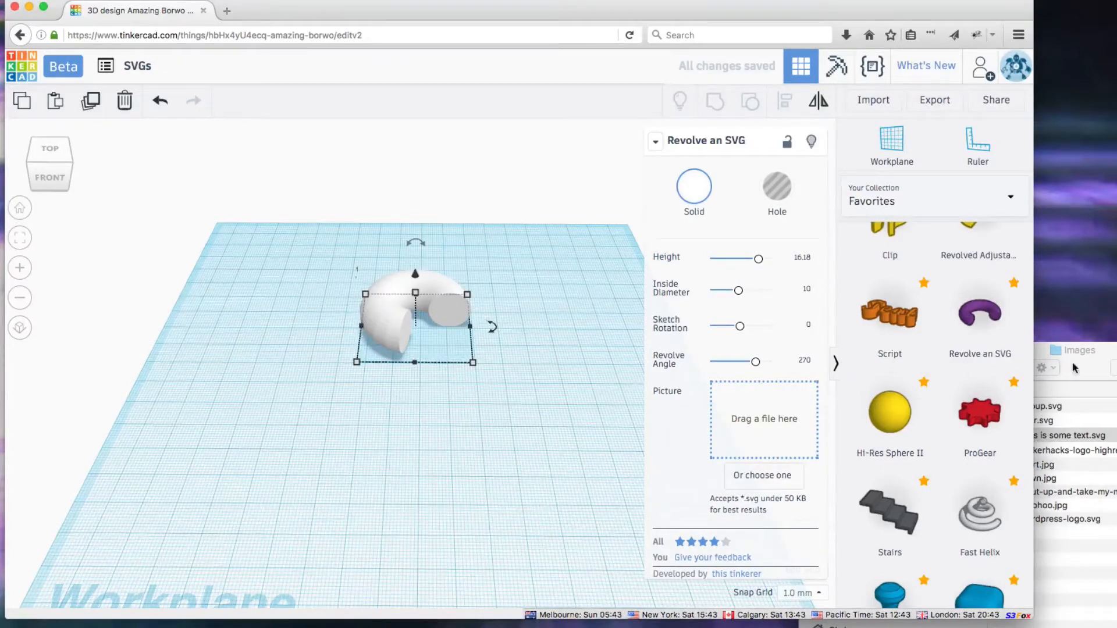
click(761, 475)
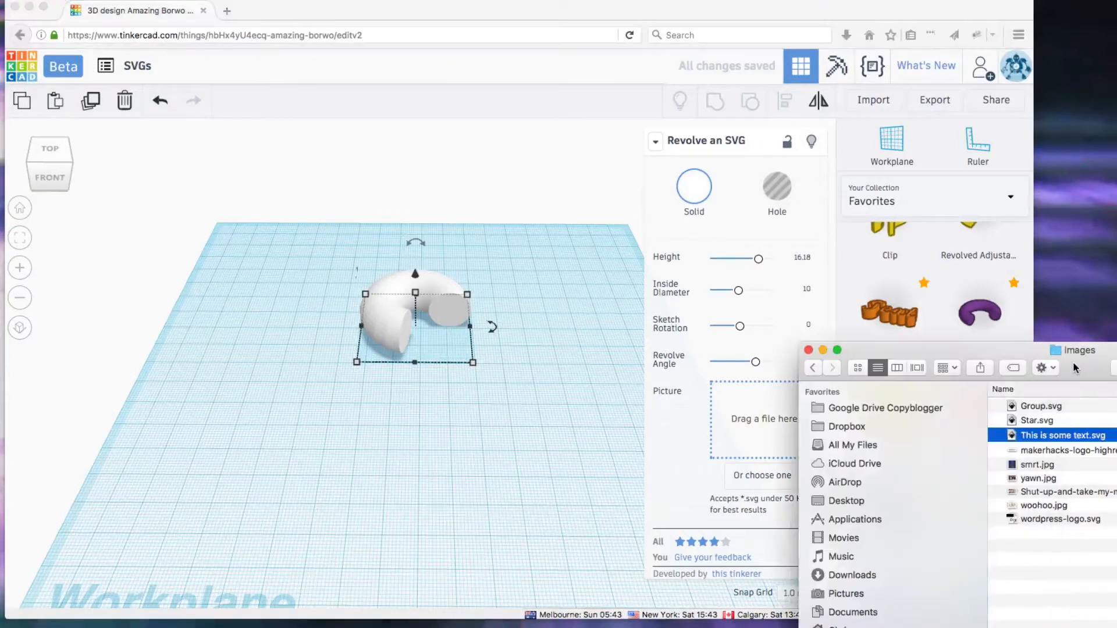
click(1051, 420)
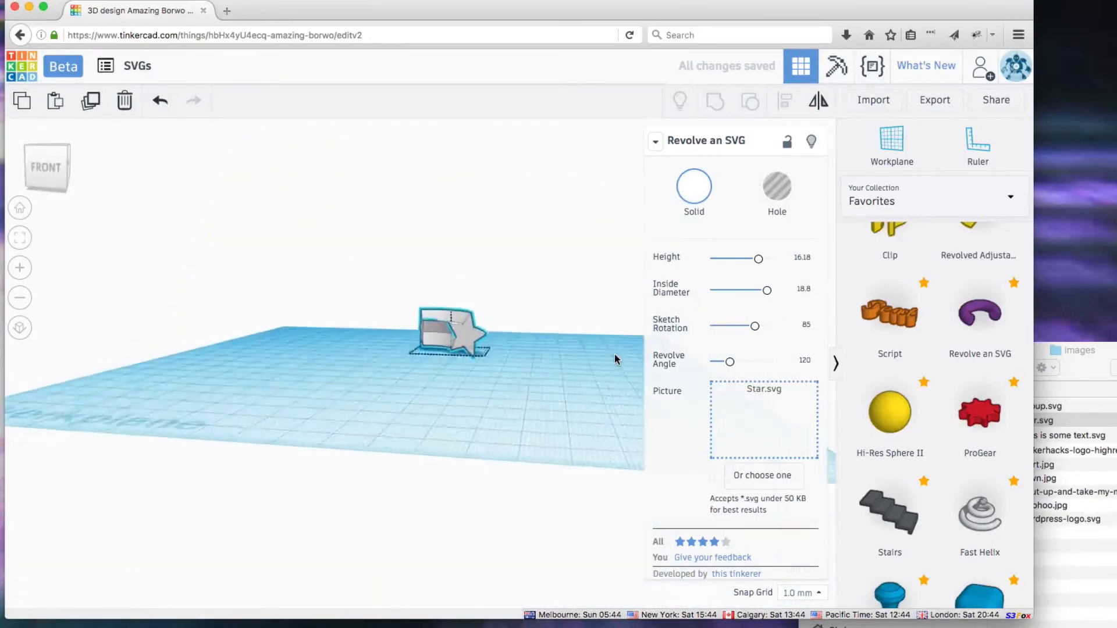
click(449, 335)
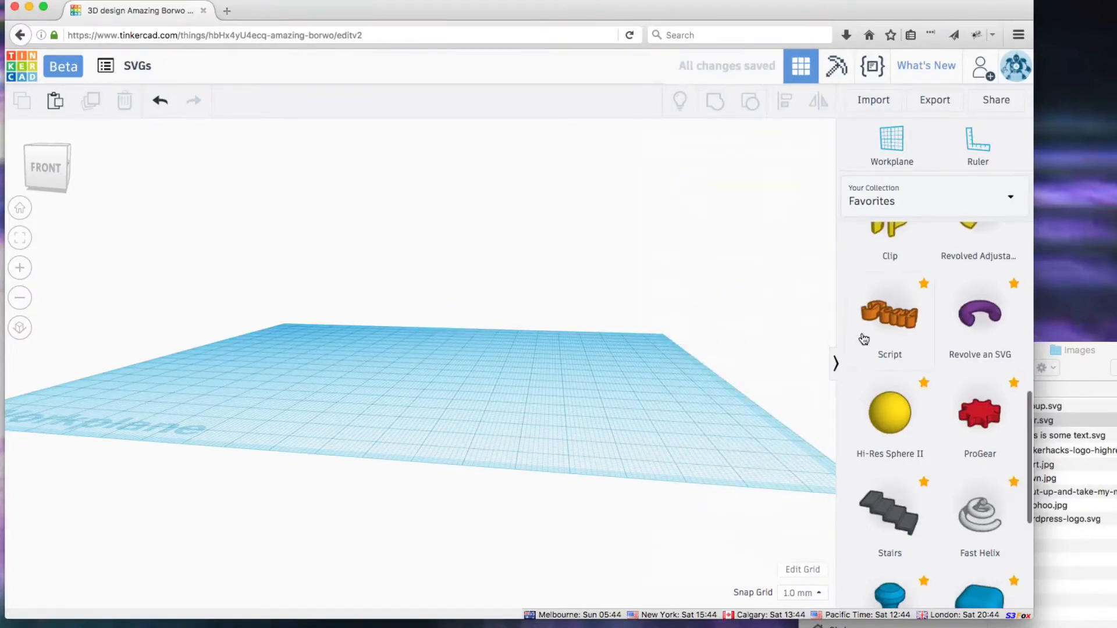
Place an Image Generator from Featured Shape Generators onto the workplane.
scroll(up, 3)
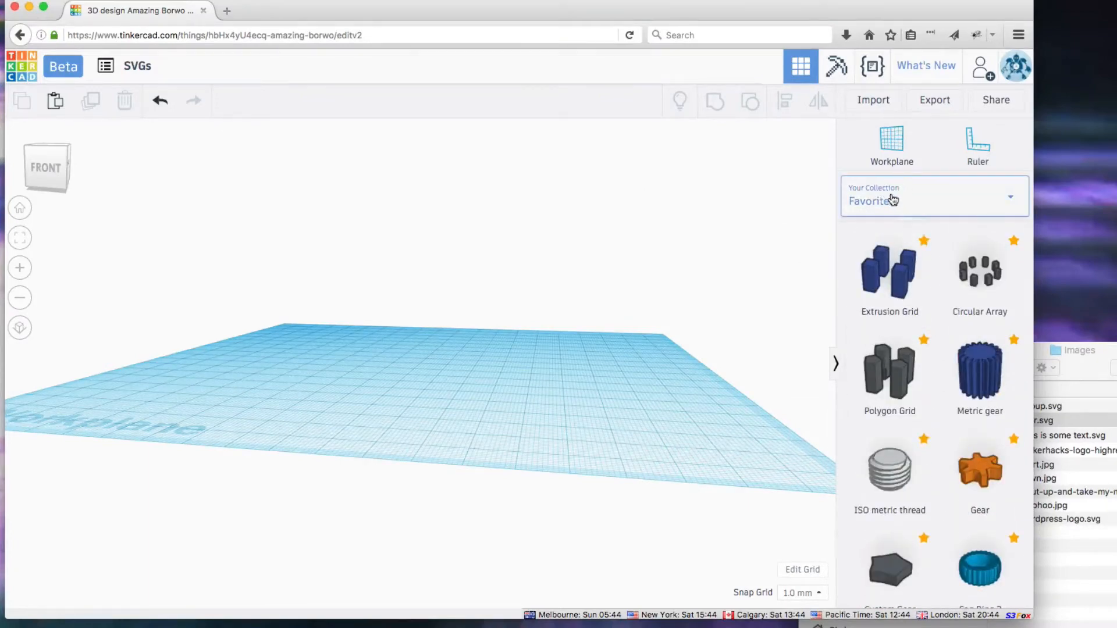
click(934, 197)
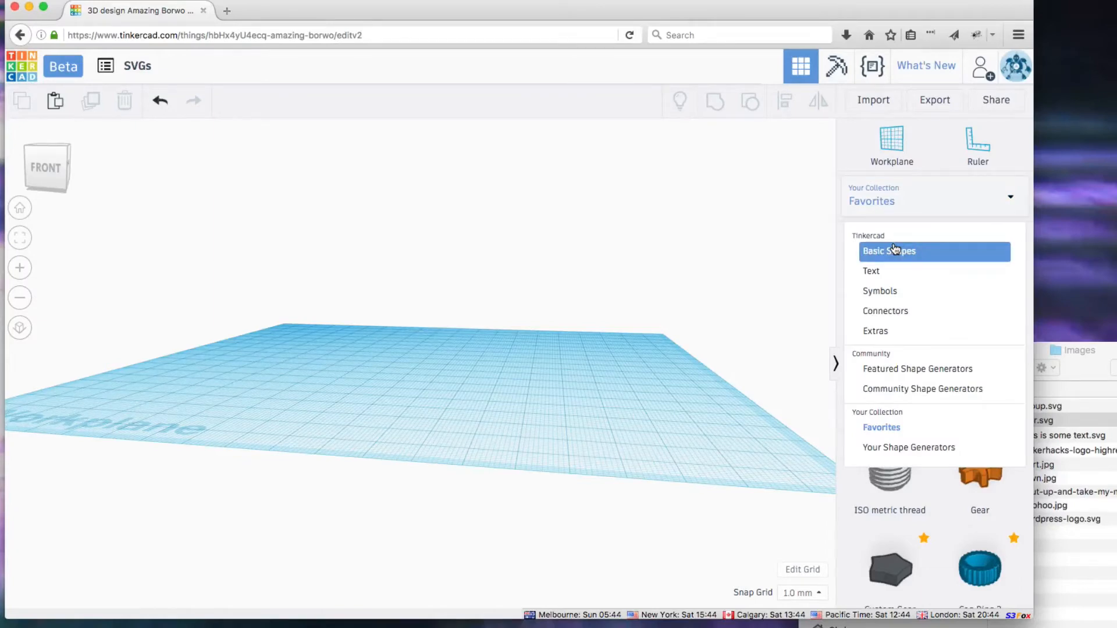
mouse_move(917, 366)
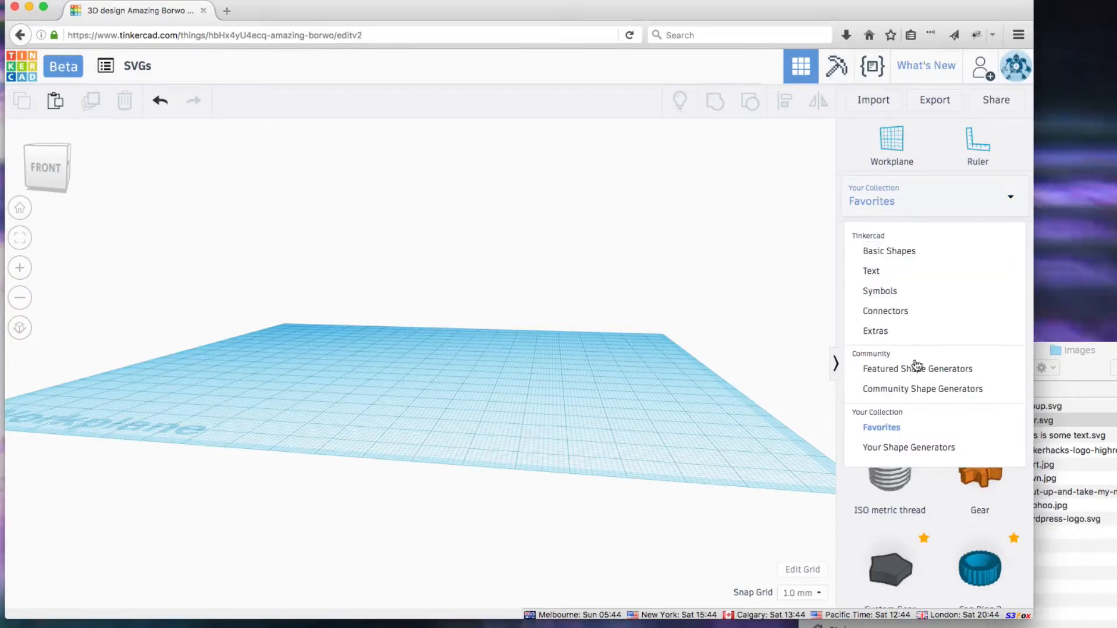
click(917, 369)
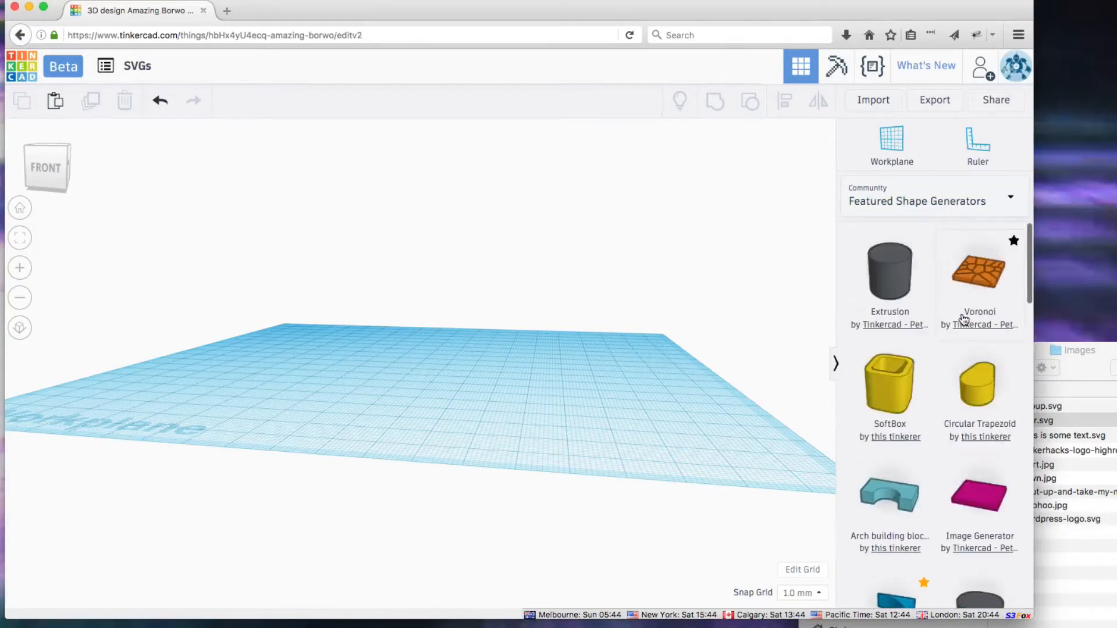
mouse_move(981, 509)
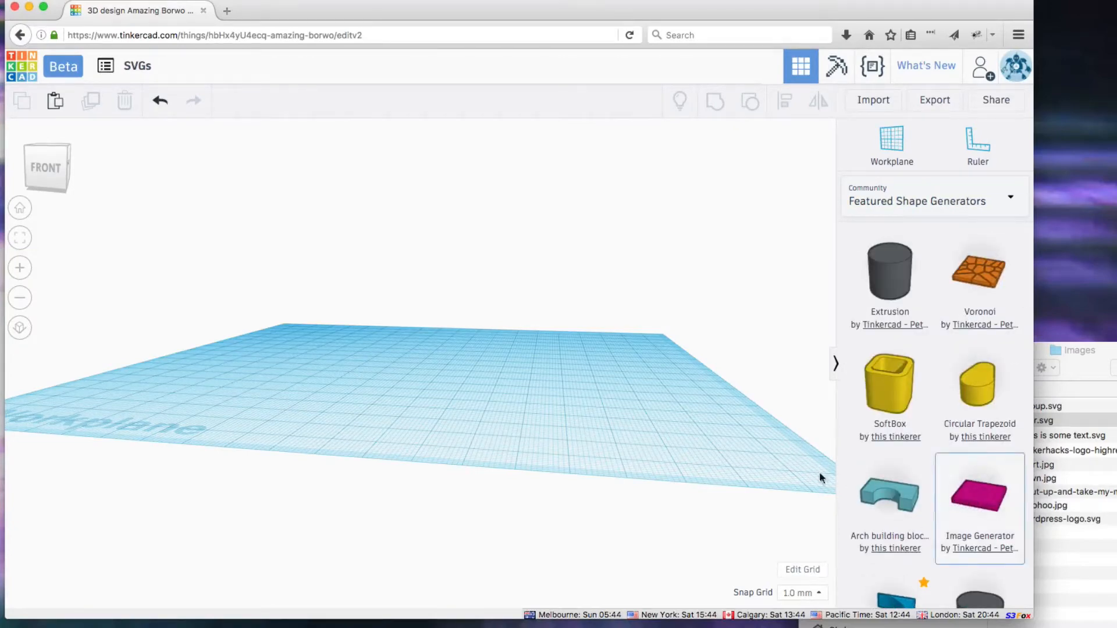
click(980, 496)
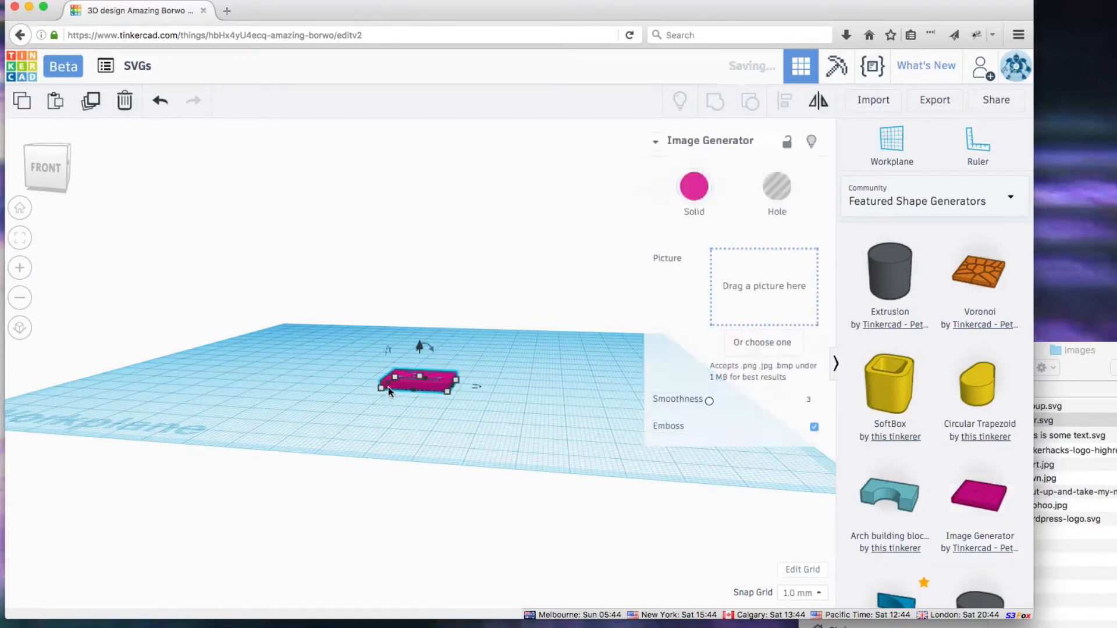
Colour the plate grey, load the smrt.jpg picture and set Smoothness to 3.
click(693, 191)
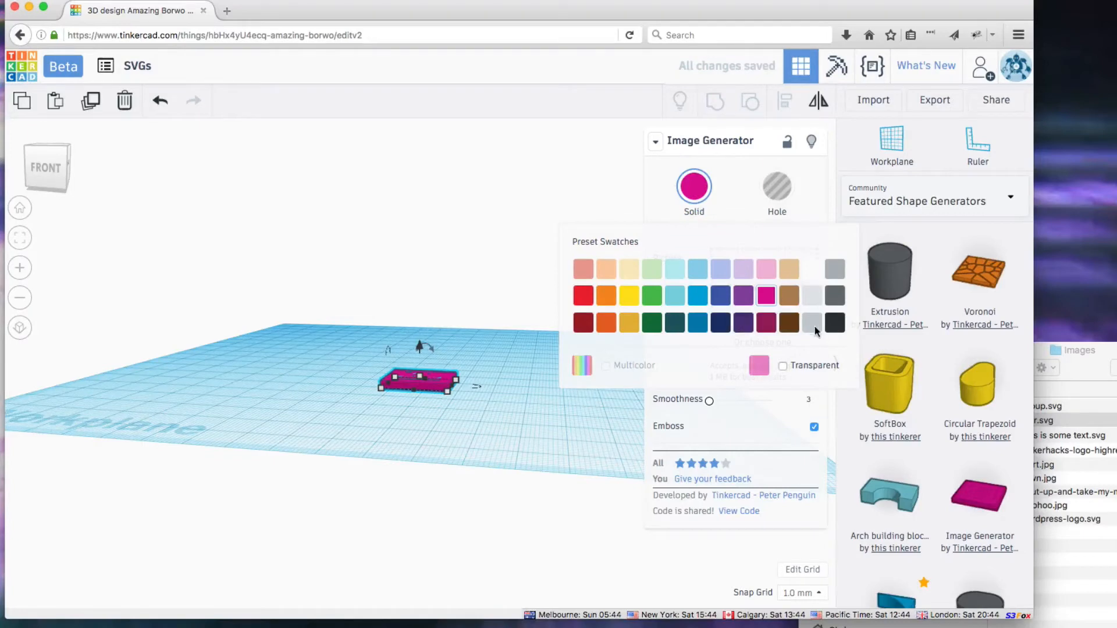
click(810, 321)
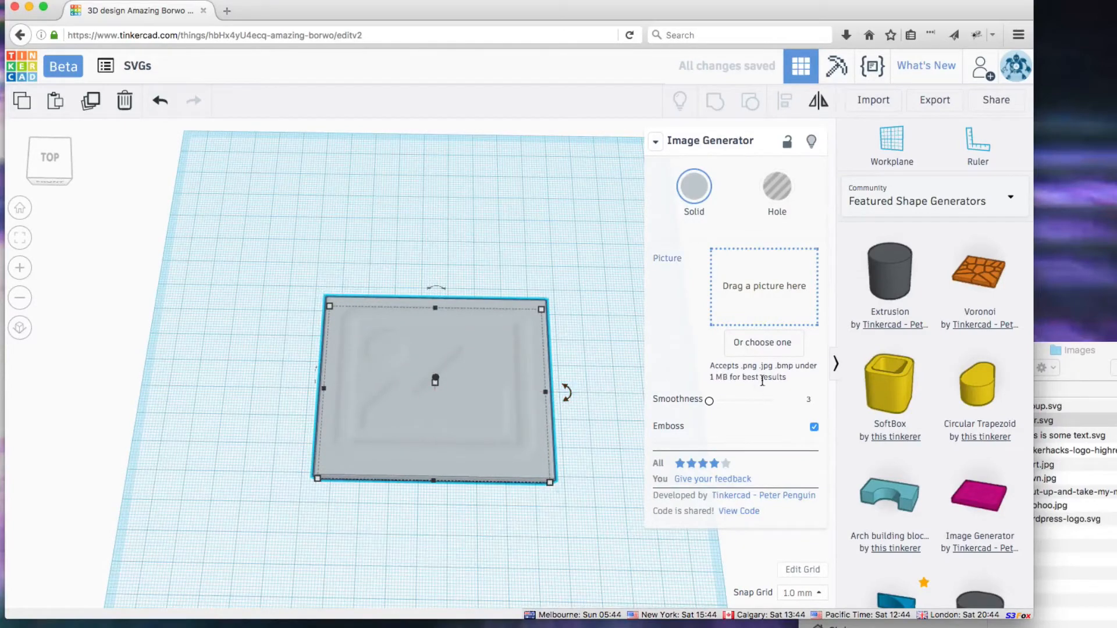
mouse_move(737, 432)
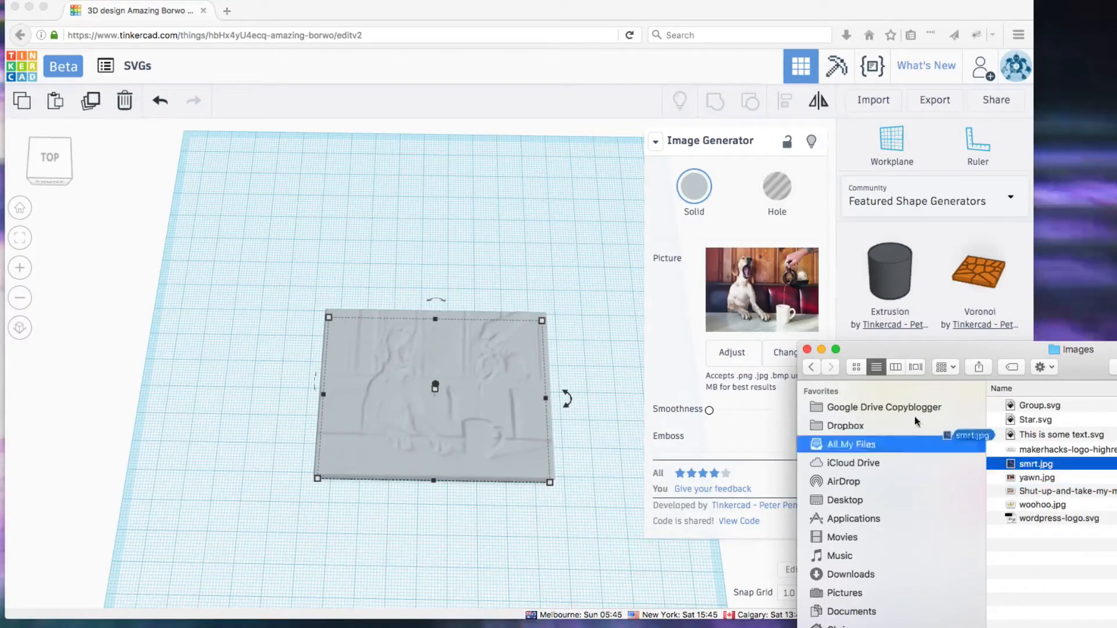
double_click(1037, 463)
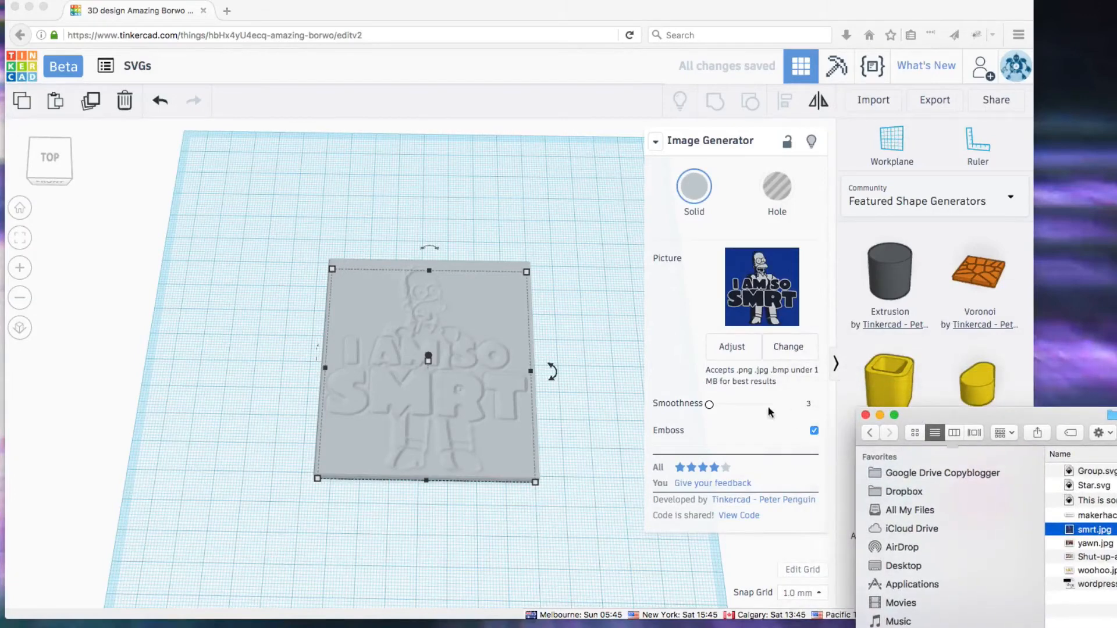
click(796, 406)
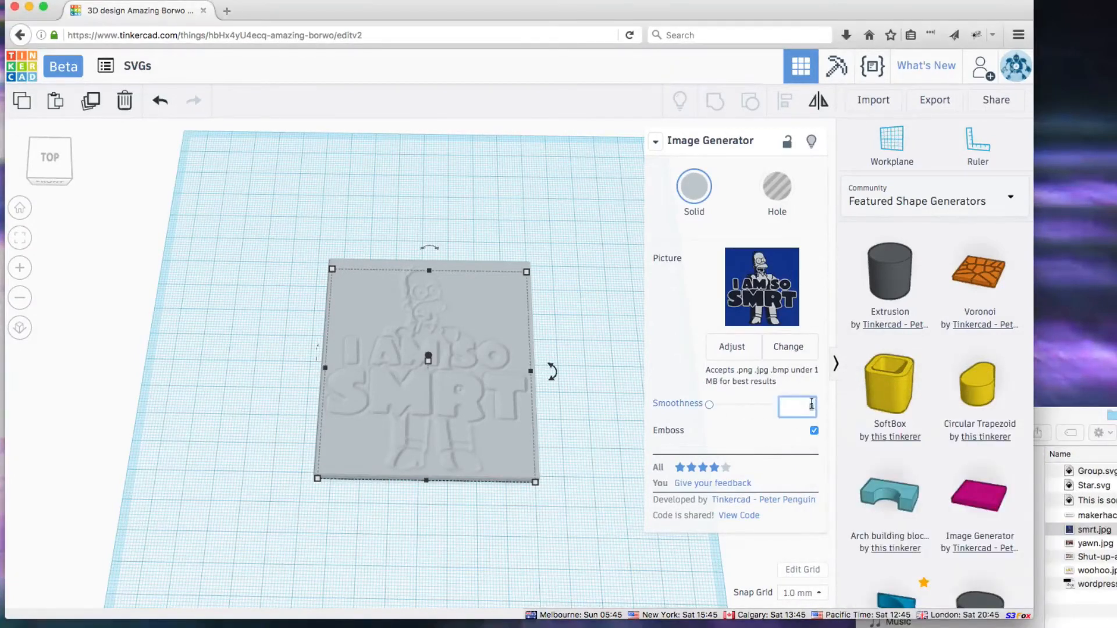
text(3)
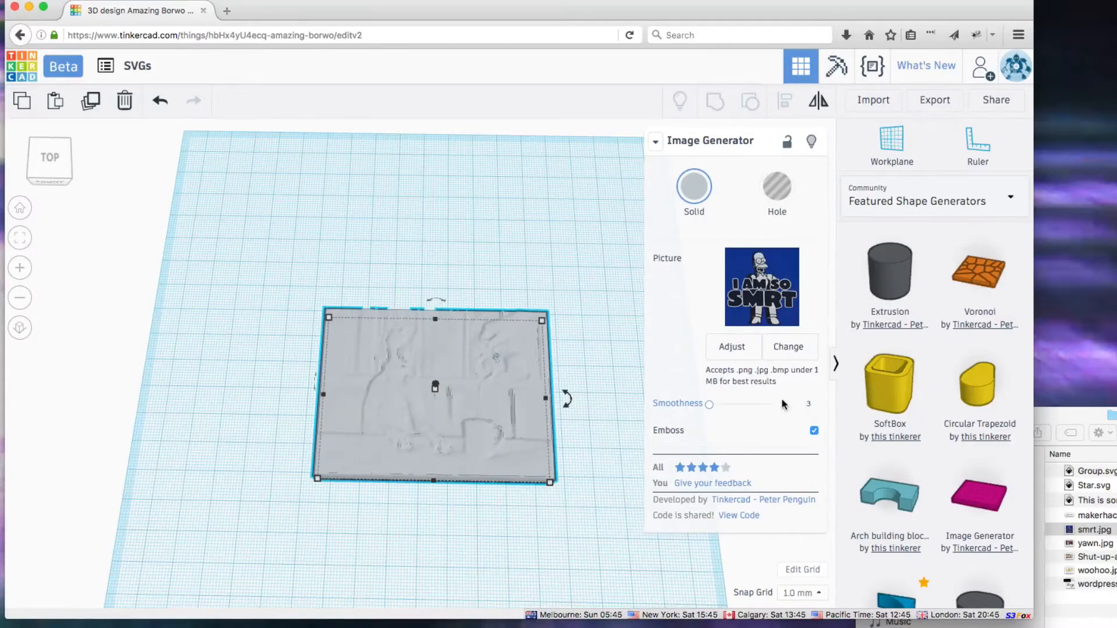
click(787, 347)
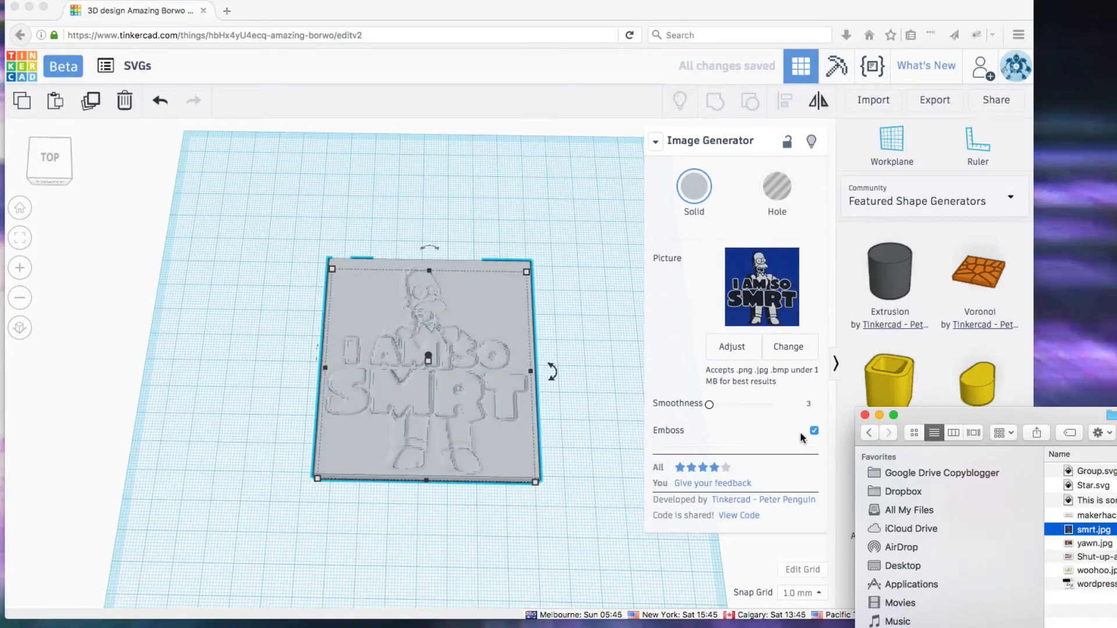
click(813, 431)
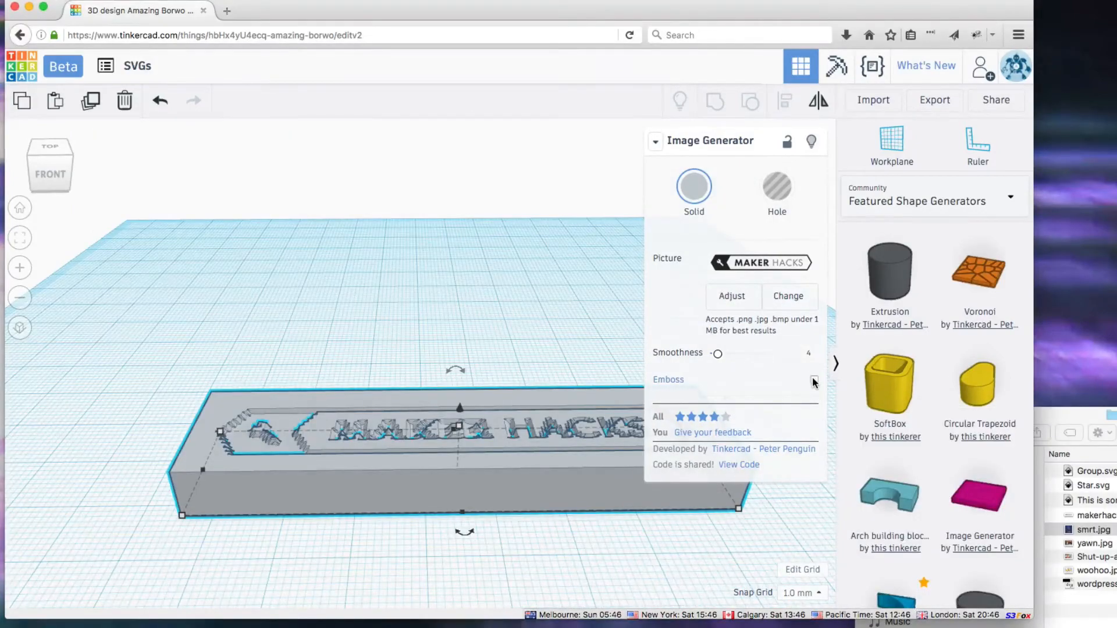
Toggle Emboss off and back on for the Maker Hacks plate, then switch the library to Basic Shapes.
click(814, 379)
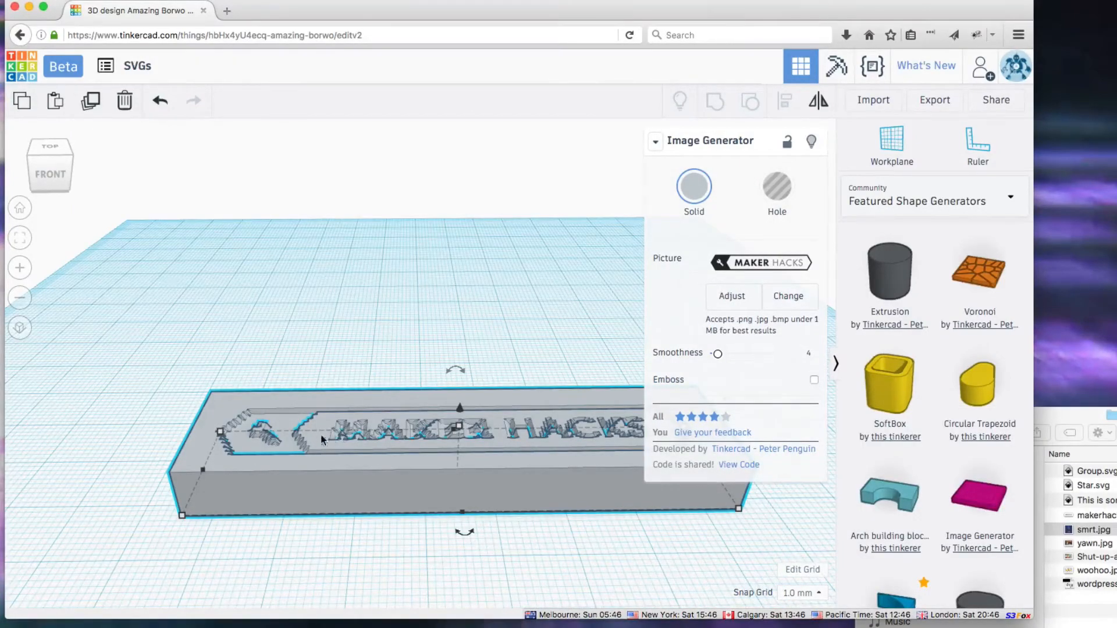
click(815, 381)
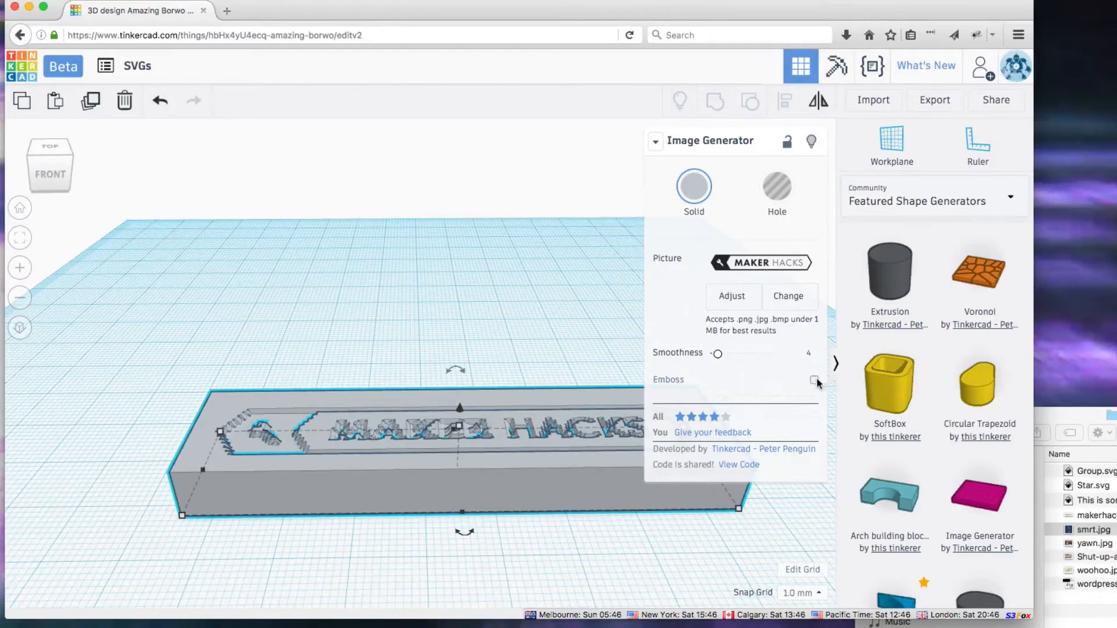
click(815, 380)
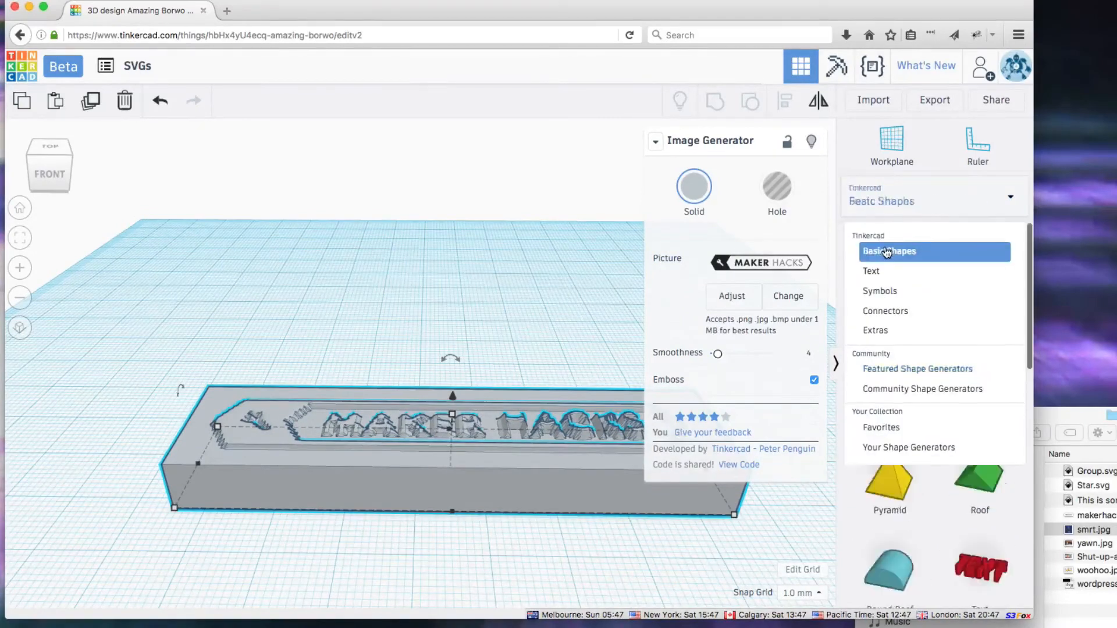
click(888, 251)
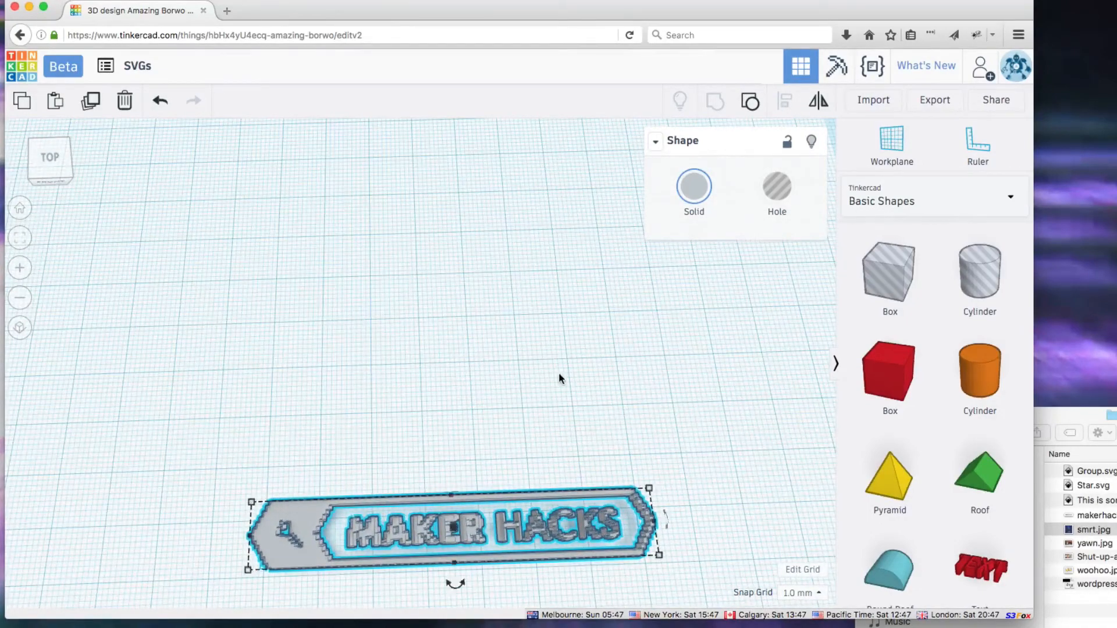
mouse_move(388, 440)
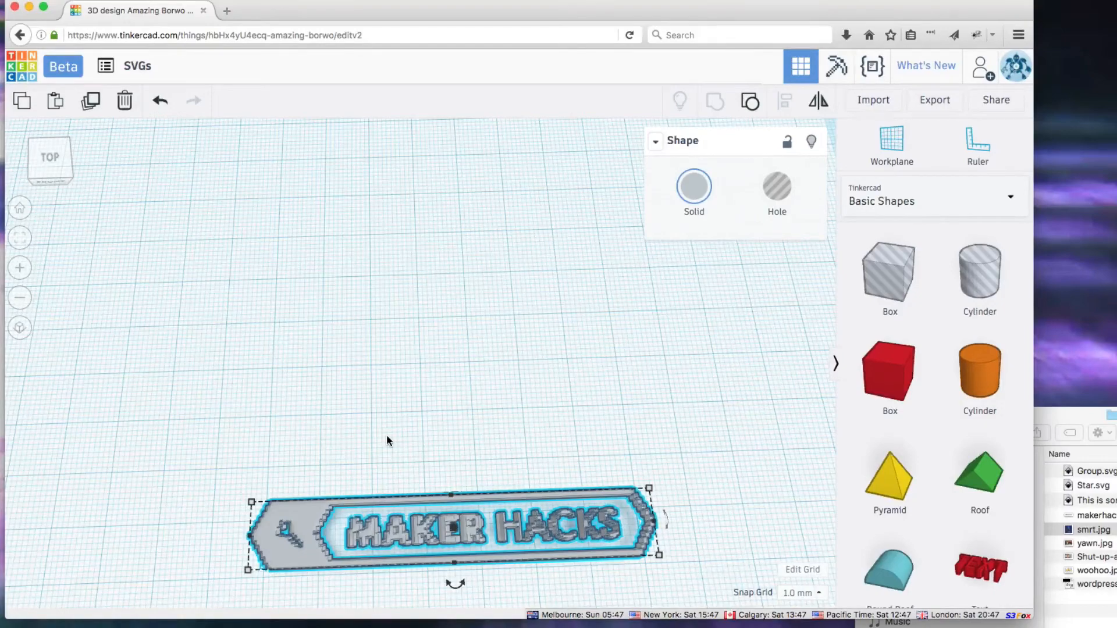
mouse_move(620, 316)
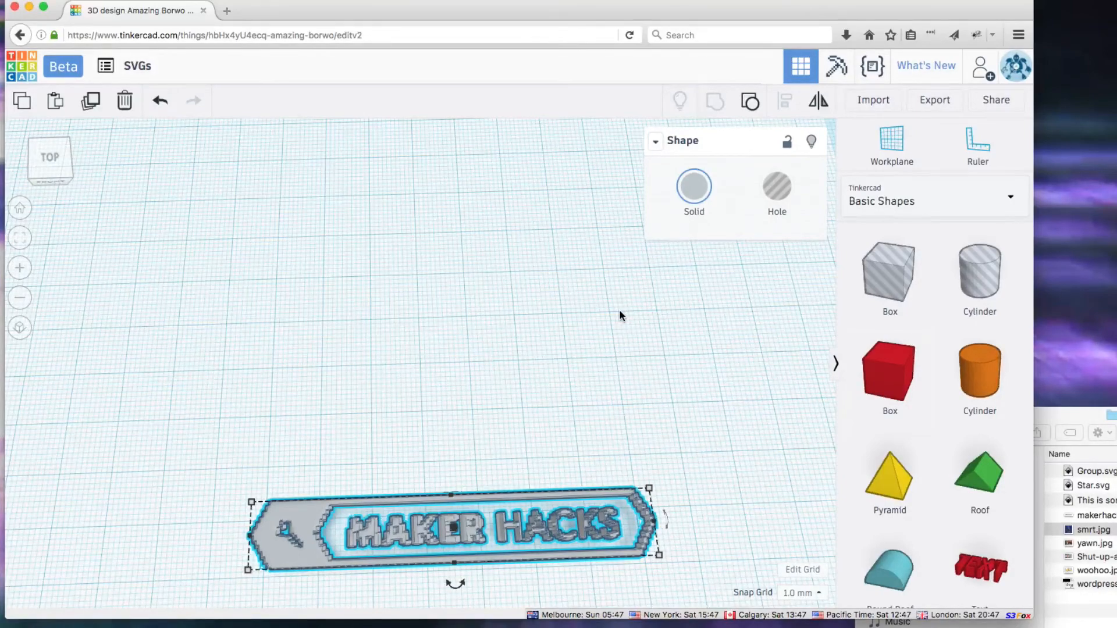
mouse_move(873, 99)
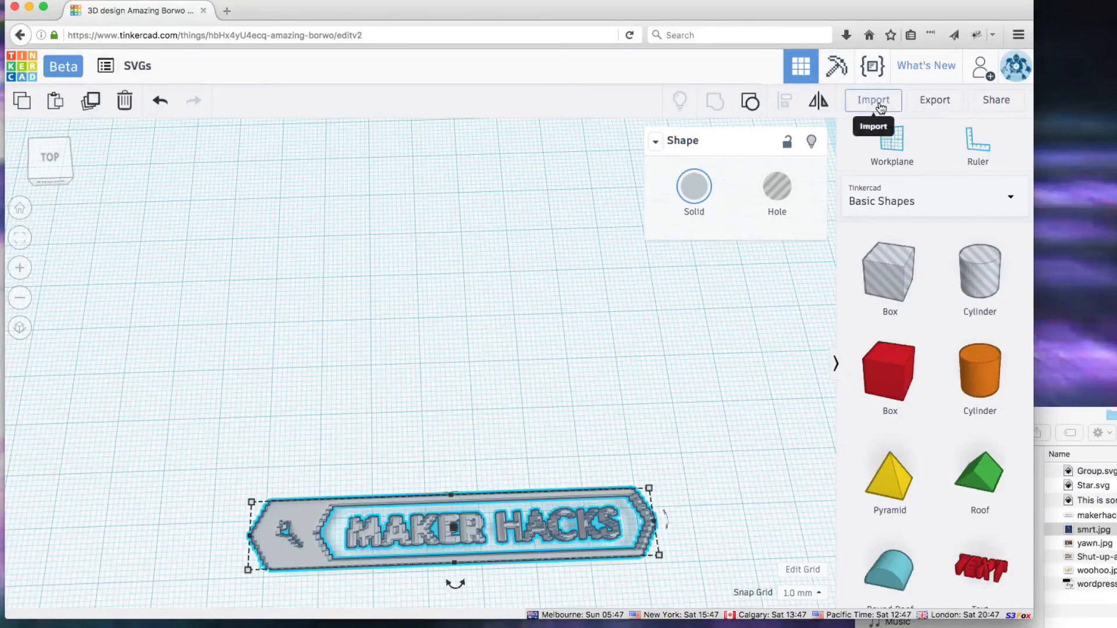
Import wordpress-logo.svg as a blue solid emblem and place a red box below it.
click(872, 100)
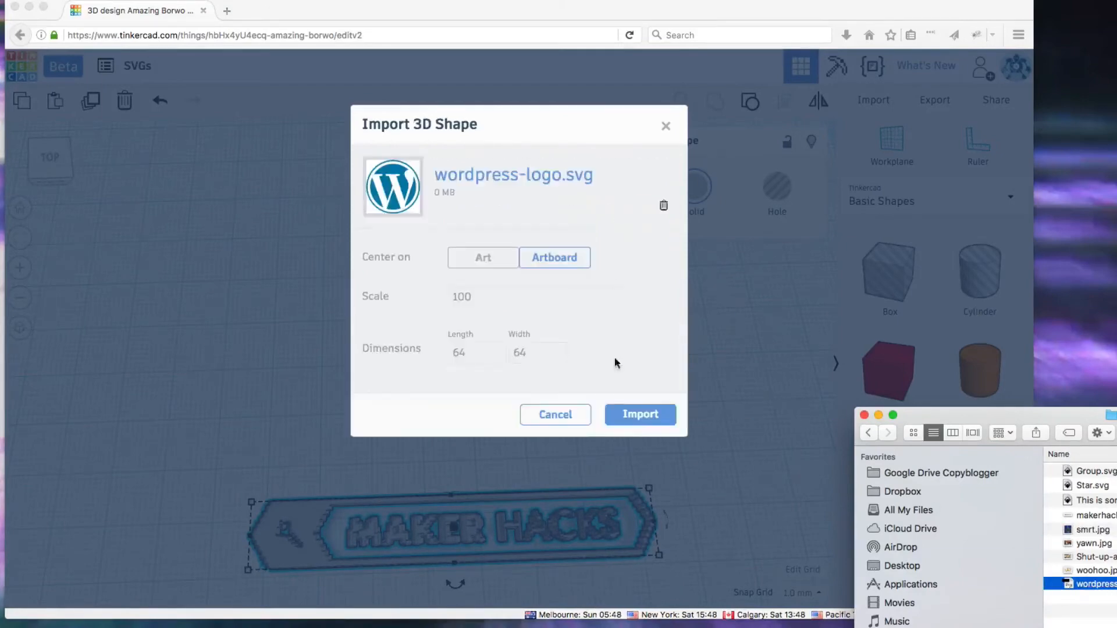
click(639, 414)
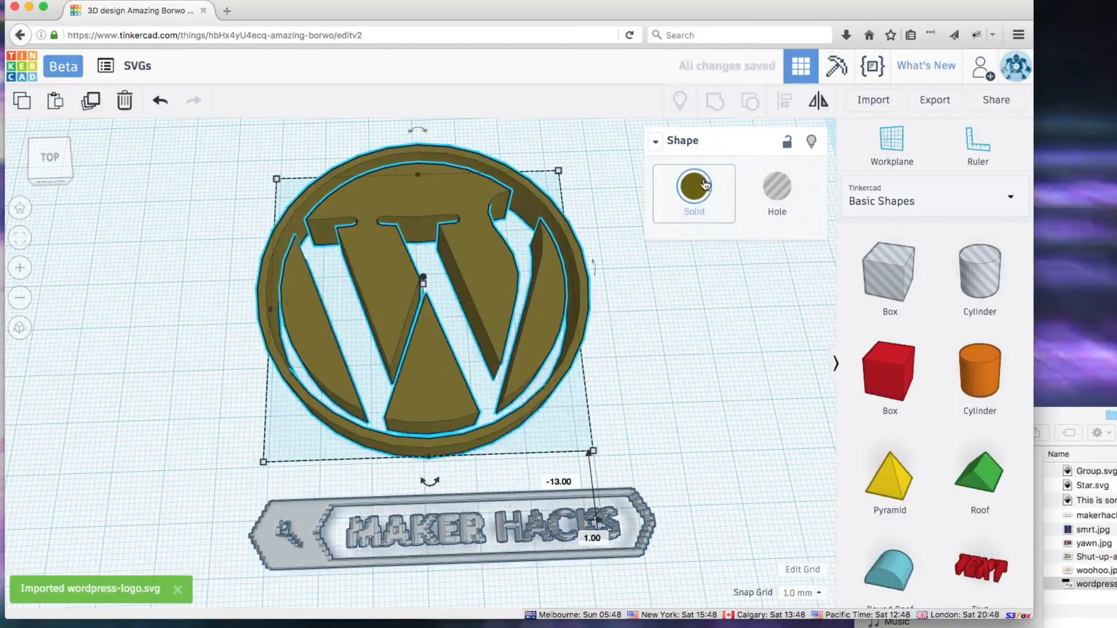
click(692, 186)
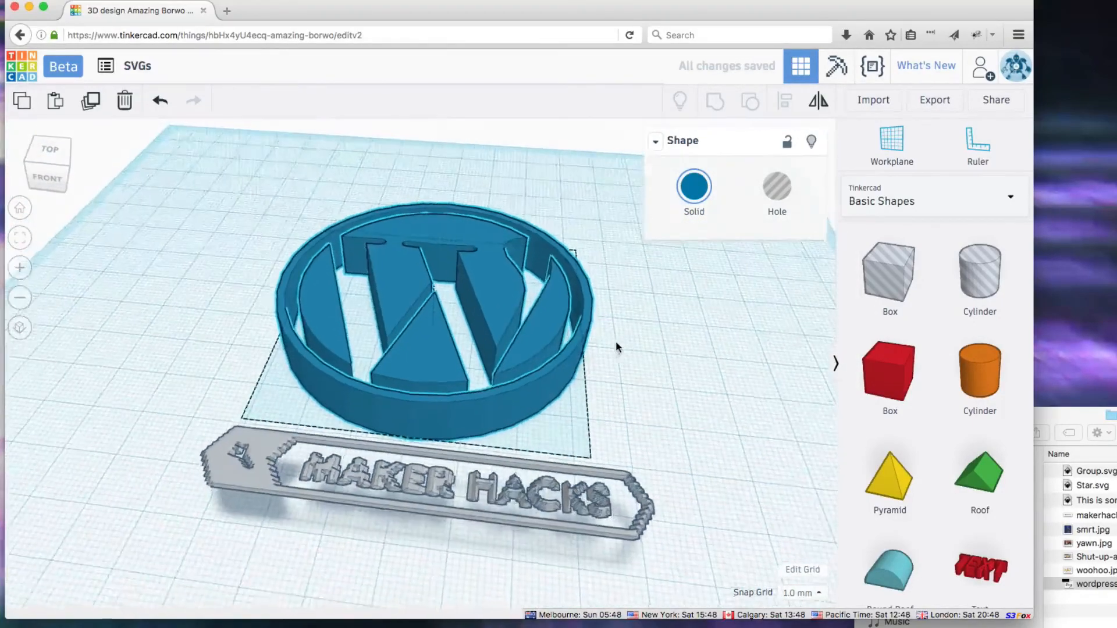
click(49, 148)
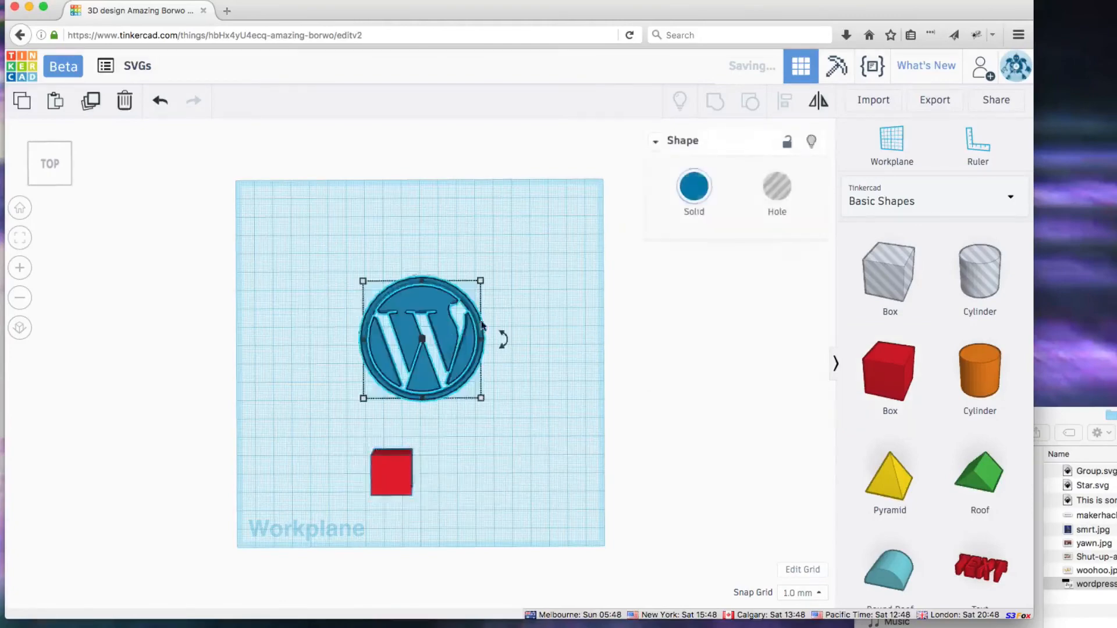
Make the WordPress logo a hole, enlarge the red box, and group them.
click(391, 472)
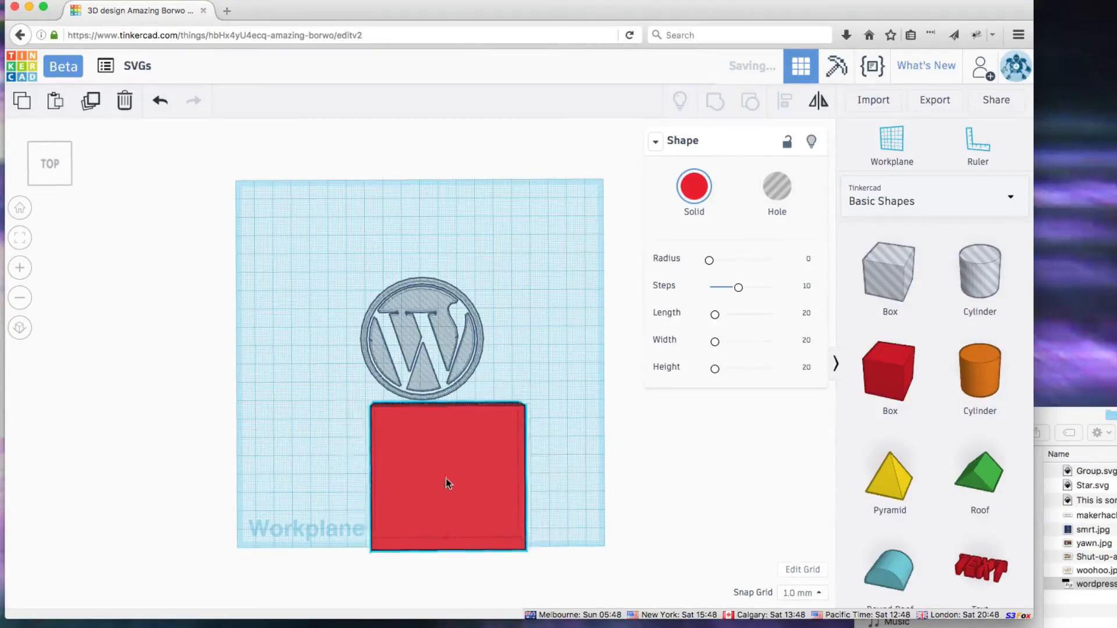
click(420, 338)
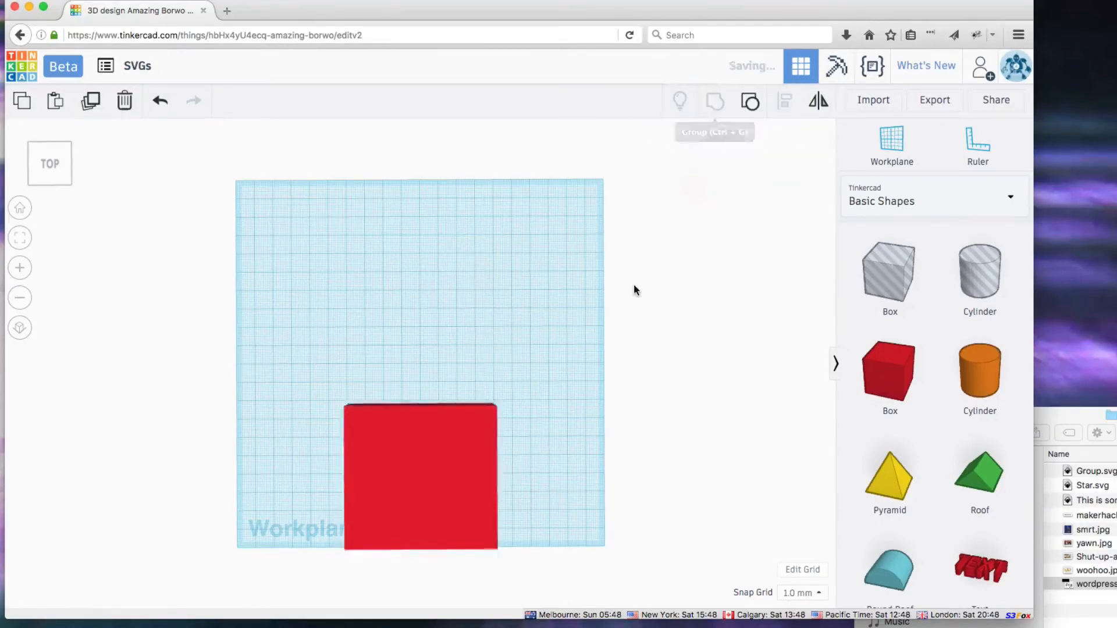
click(420, 477)
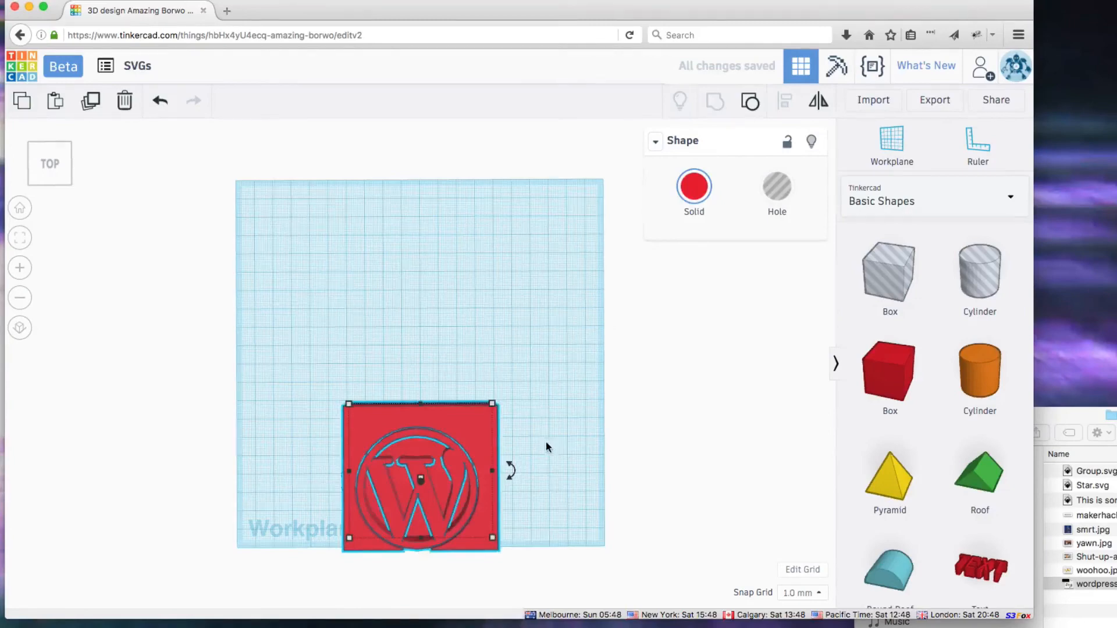